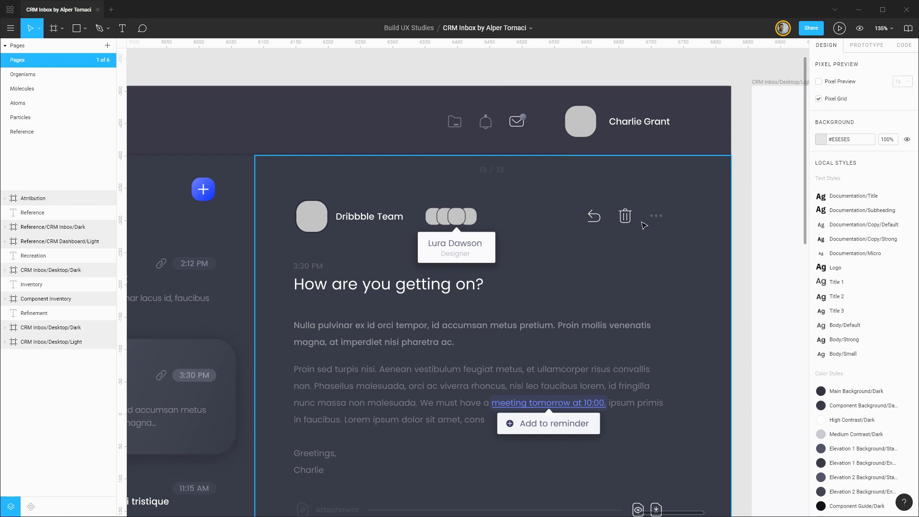
mouse_move(605, 230)
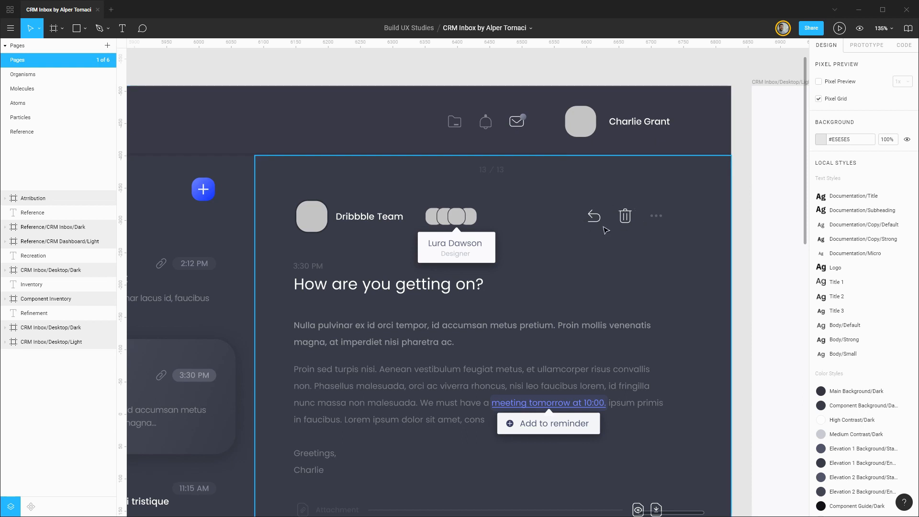
mouse_move(625, 188)
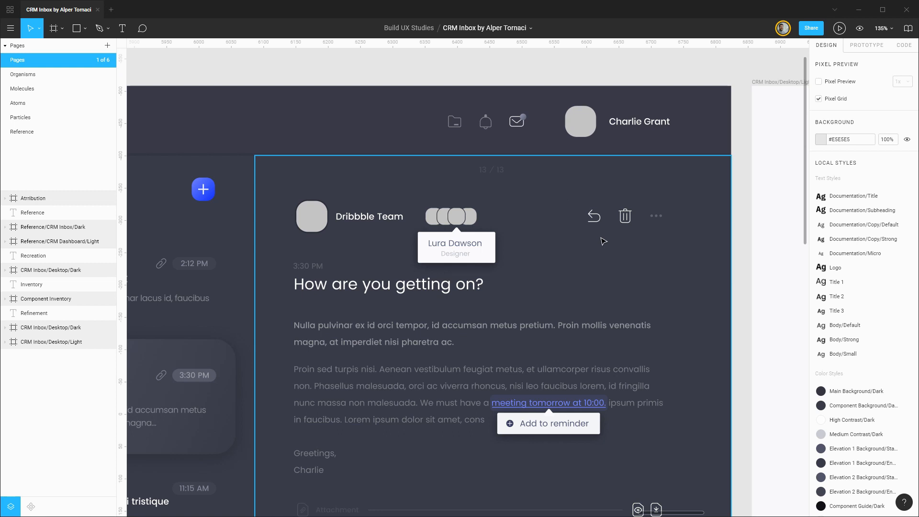
mouse_move(603, 239)
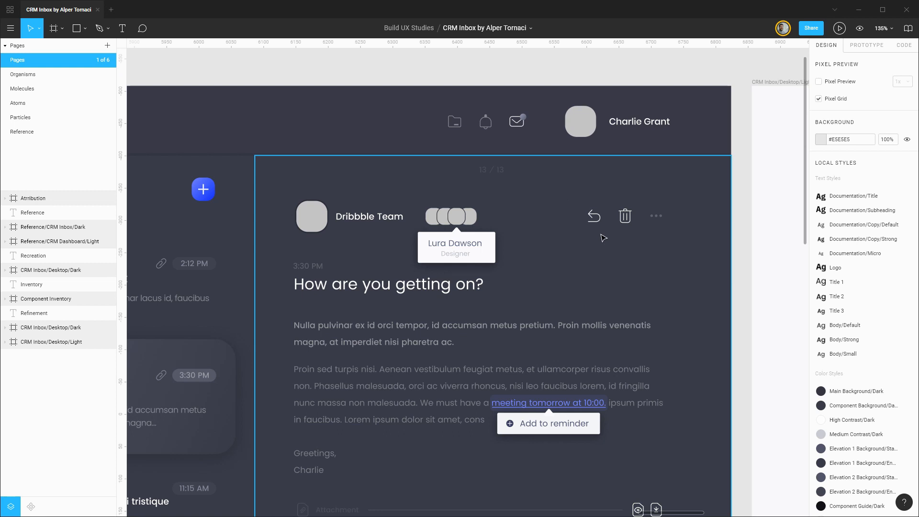
mouse_move(592, 232)
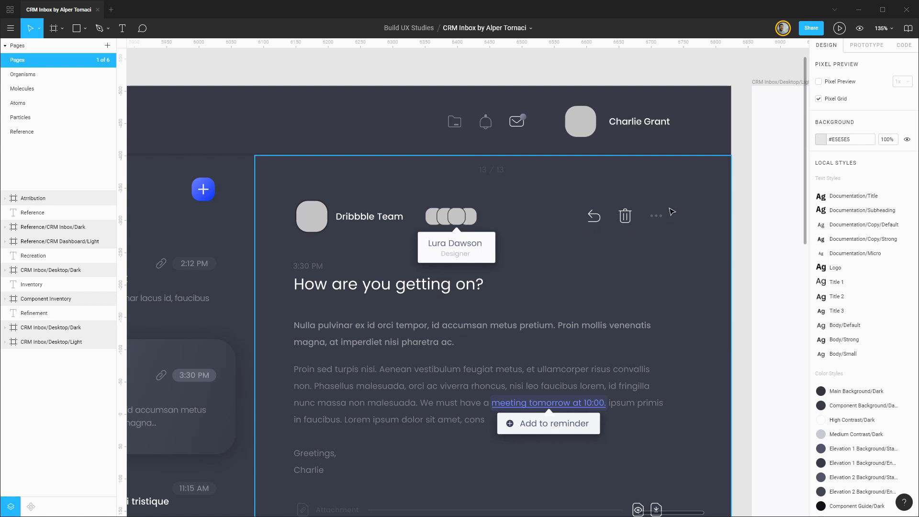
mouse_move(617, 224)
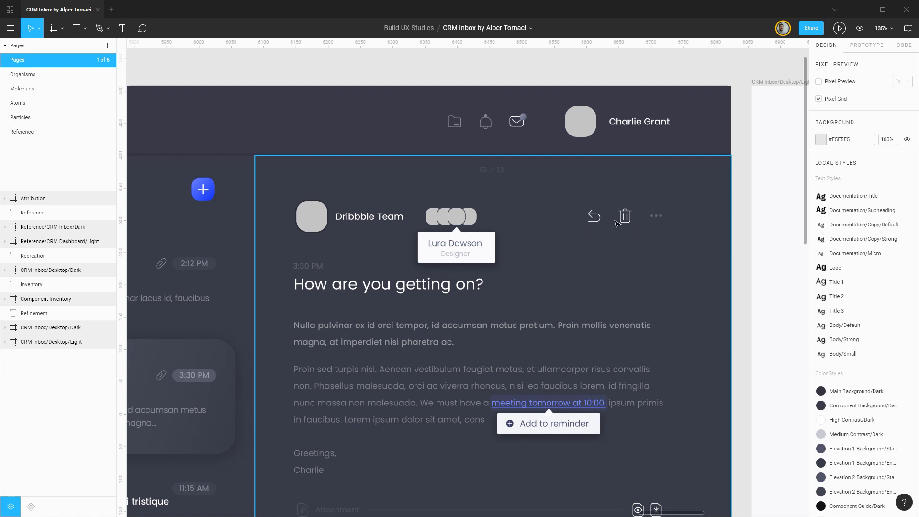
mouse_move(633, 232)
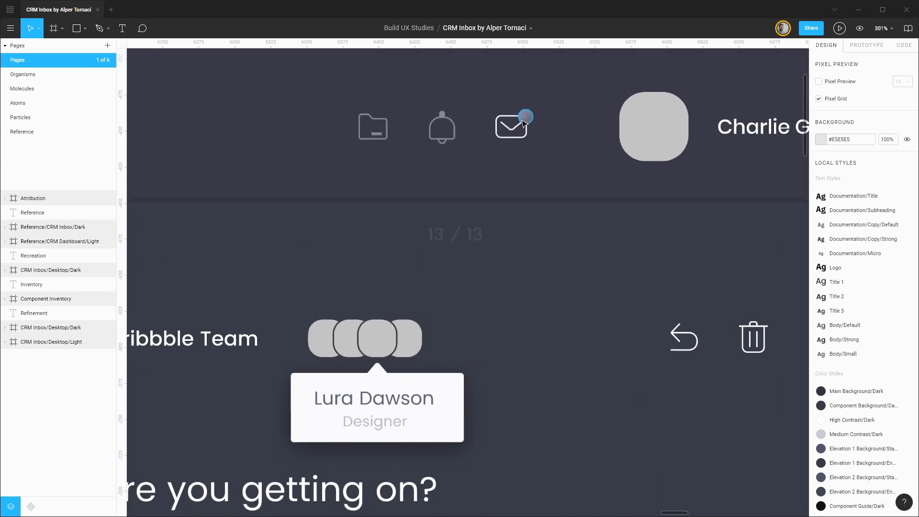
- Zoom into the dark inbox header of CRM Inbox/Desktop/Dark
scroll(down, 3)
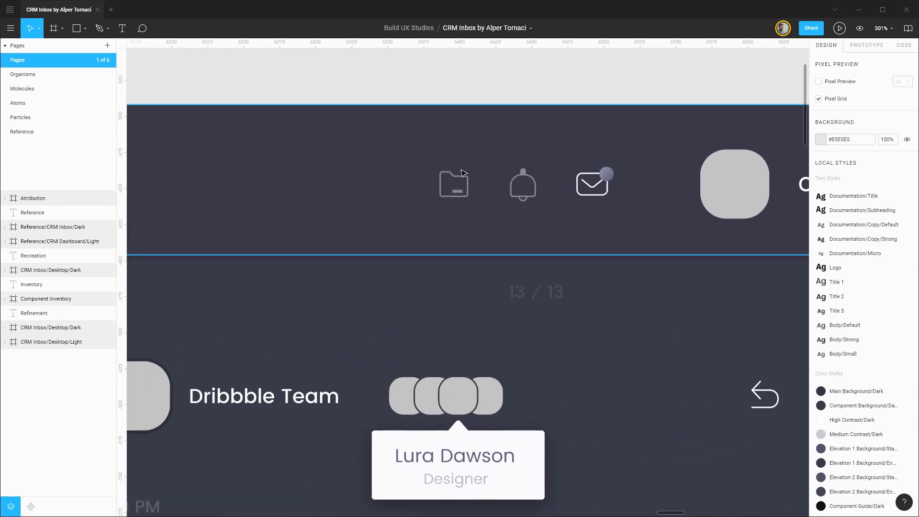
mouse_move(457, 199)
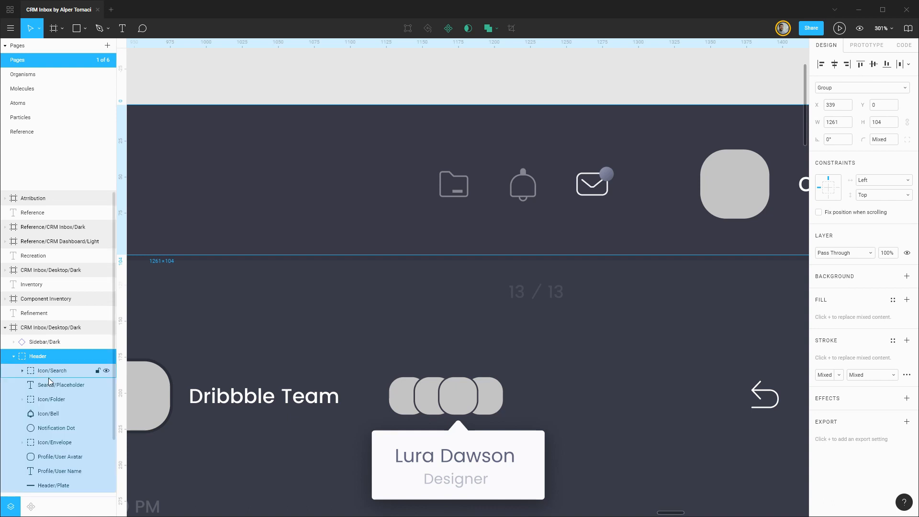
- Frame the folder icon in a frame named 'Icon Drafts' with Main Background/Dark fill
click(52, 399)
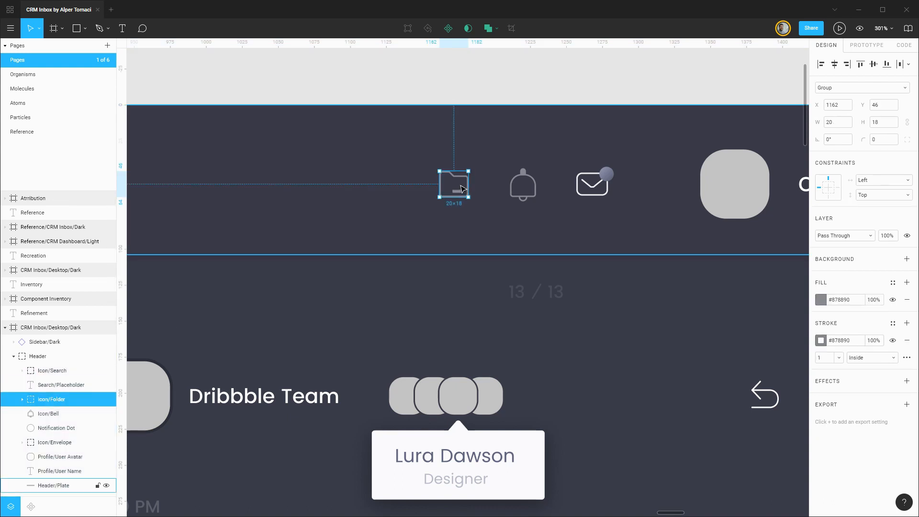
mouse_move(572, 136)
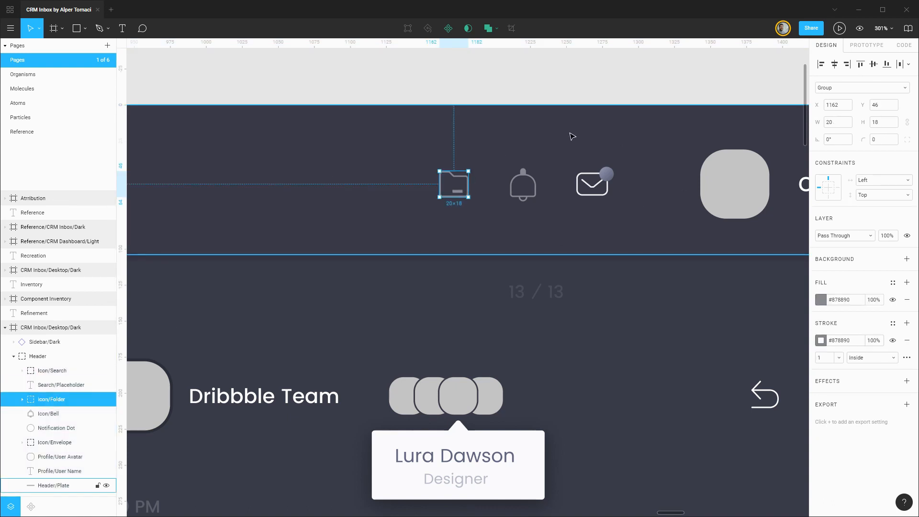
mouse_move(466, 183)
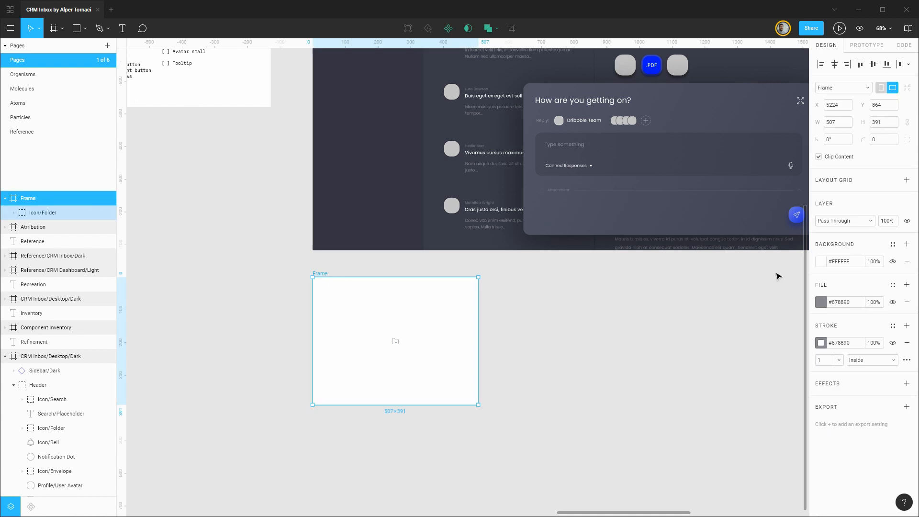
click(892, 245)
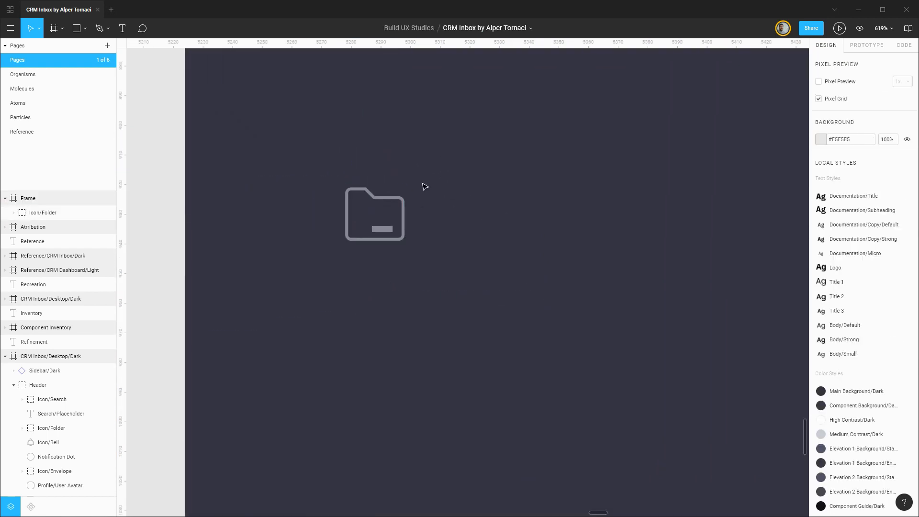
mouse_move(114, 204)
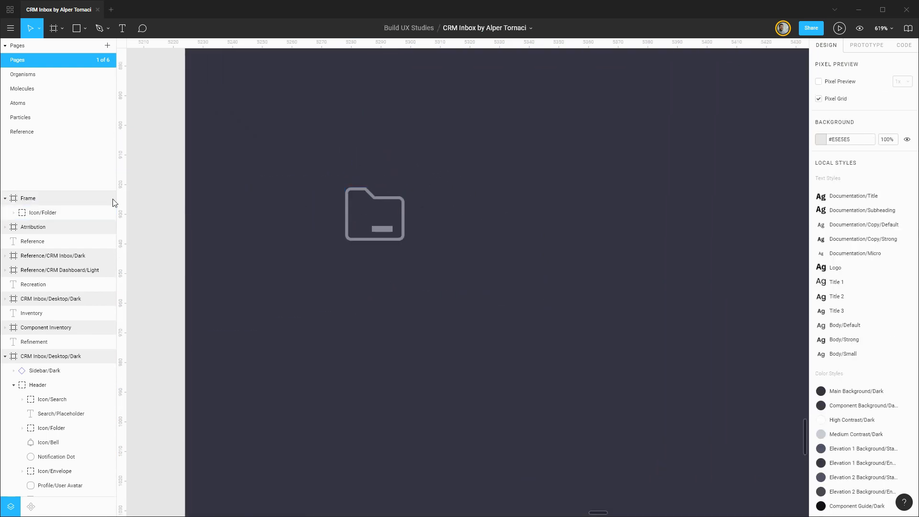
double_click(28, 197)
text(Icons)
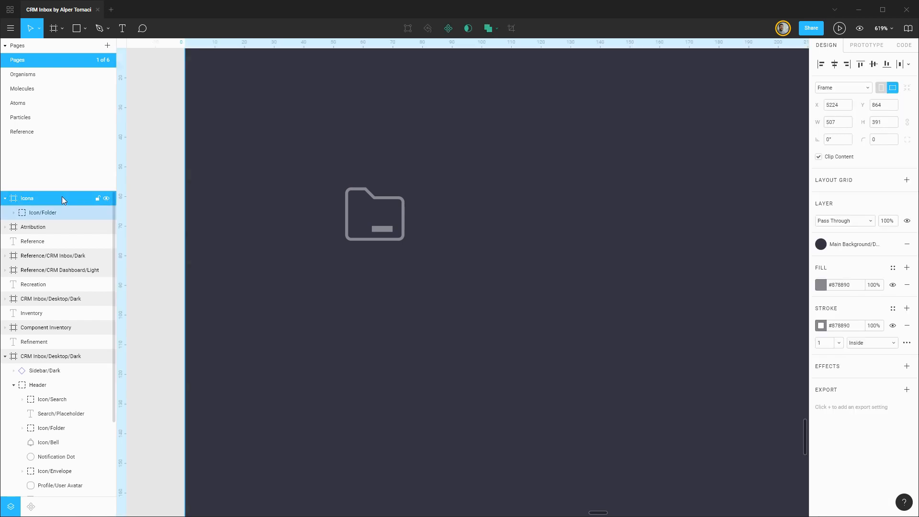
double_click(26, 198)
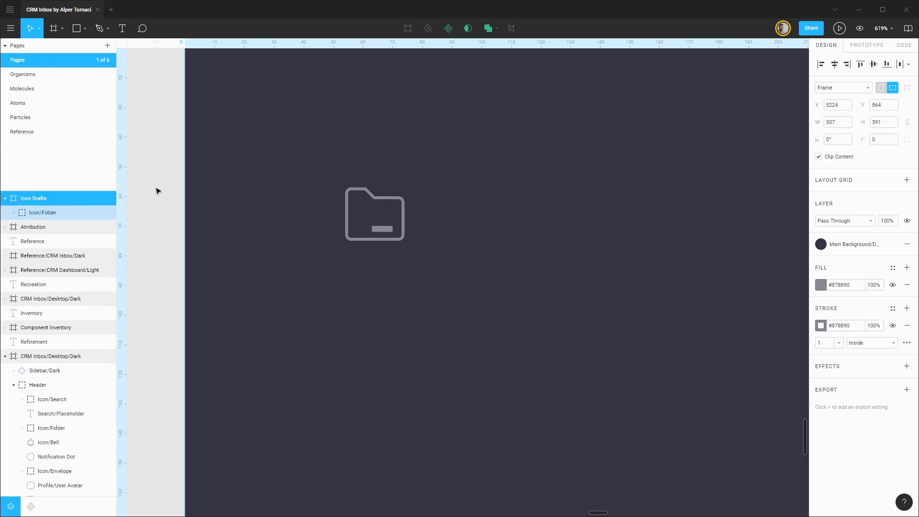
mouse_move(344, 204)
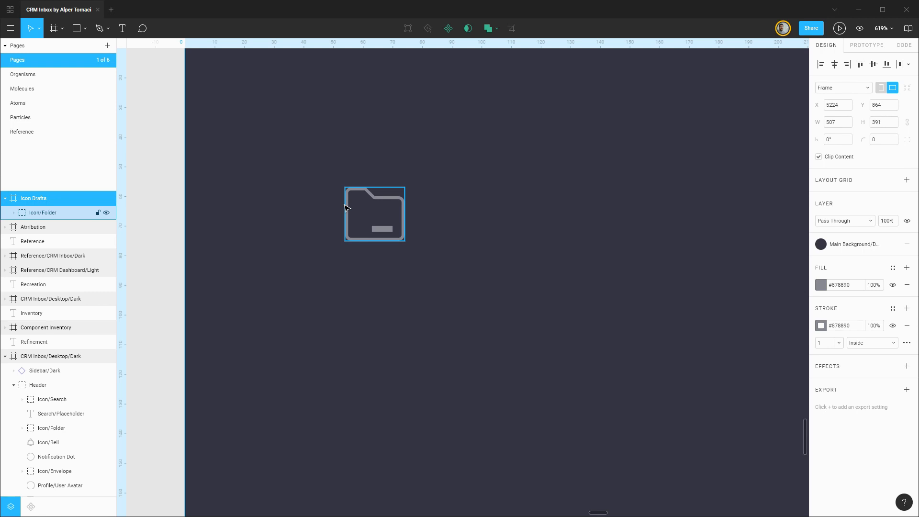
- Wrap Icon/Folder in its own 24×24 frame inside Icon Drafts
click(42, 213)
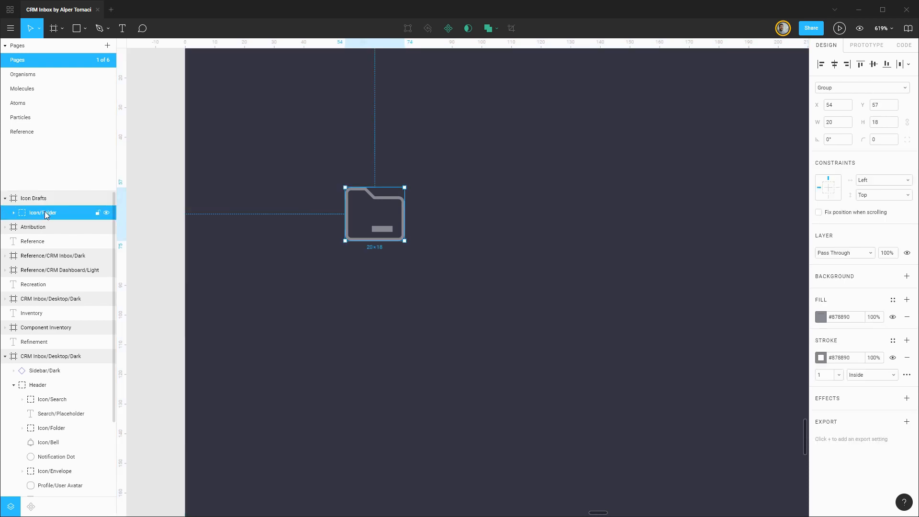
click(53, 28)
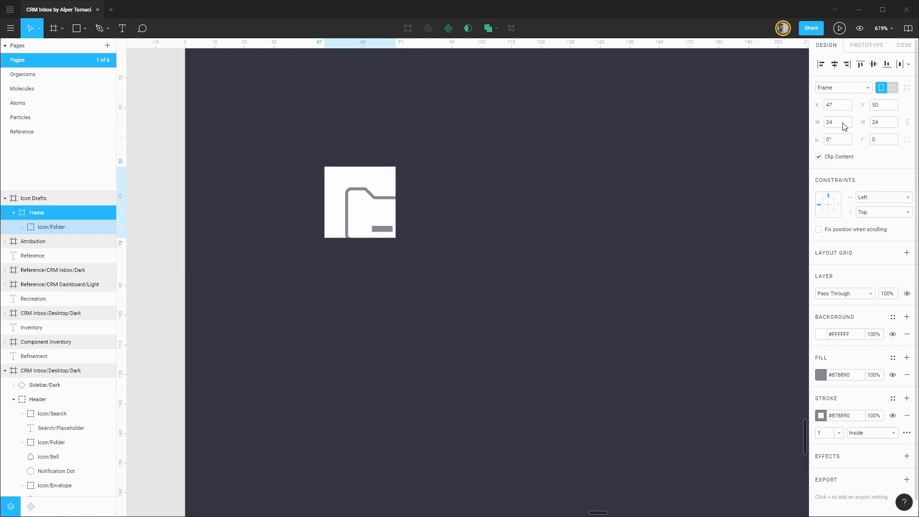
click(359, 202)
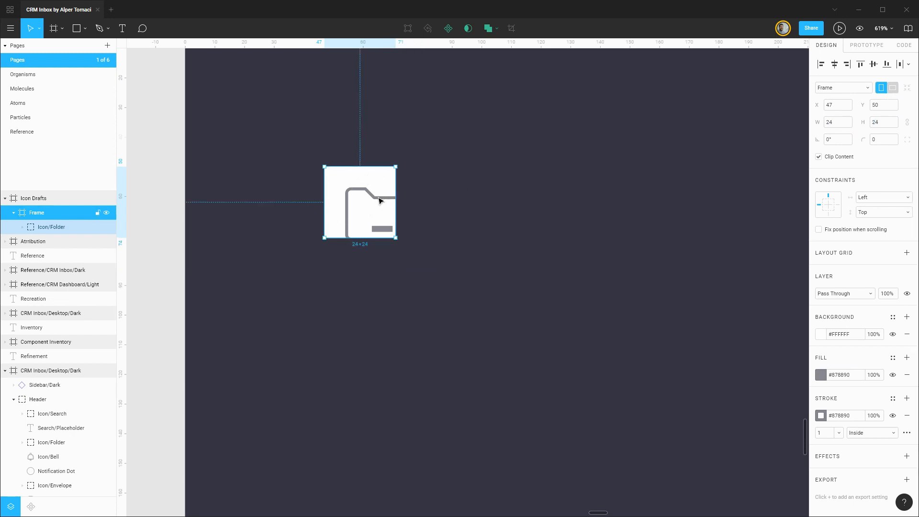
click(51, 227)
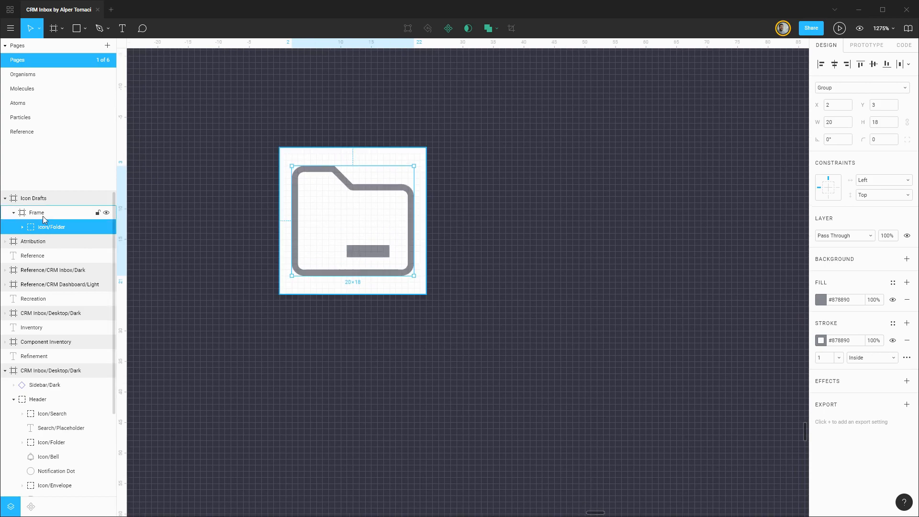
- Clear the icon frame's background and ungroup the folder into label and body
click(36, 212)
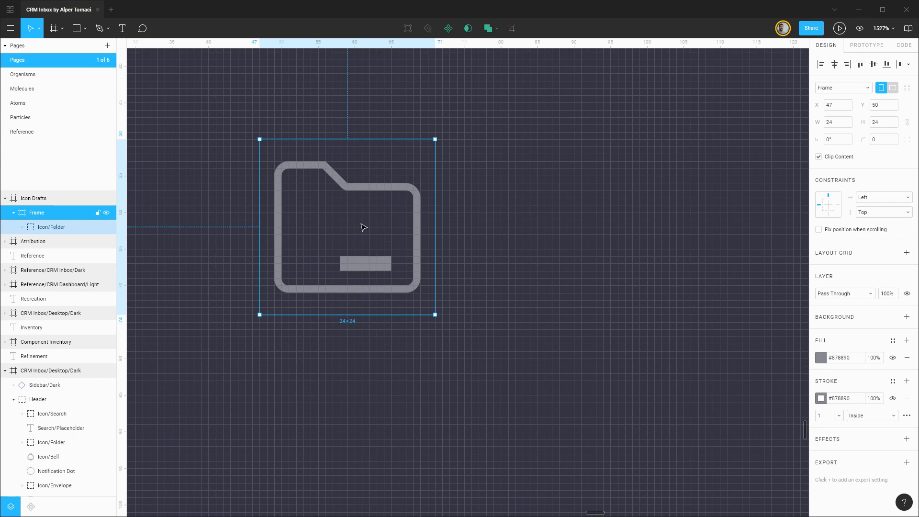
click(23, 226)
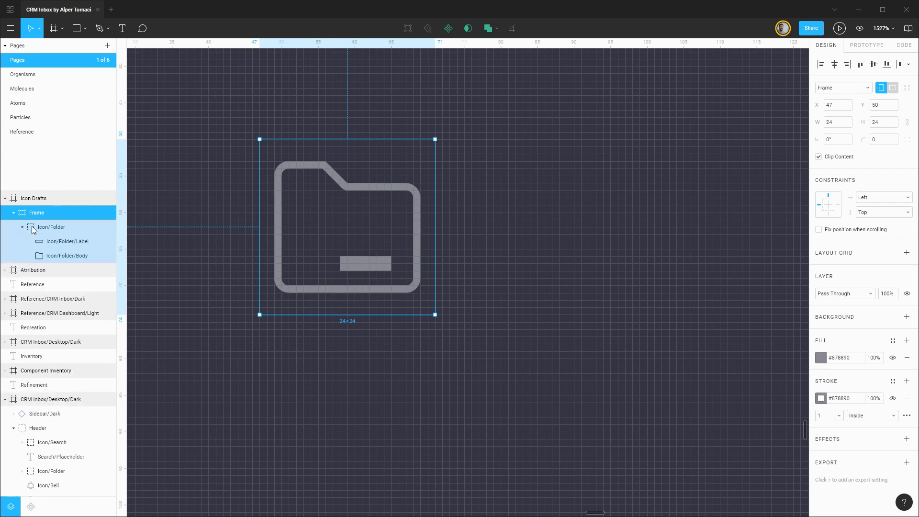
click(51, 228)
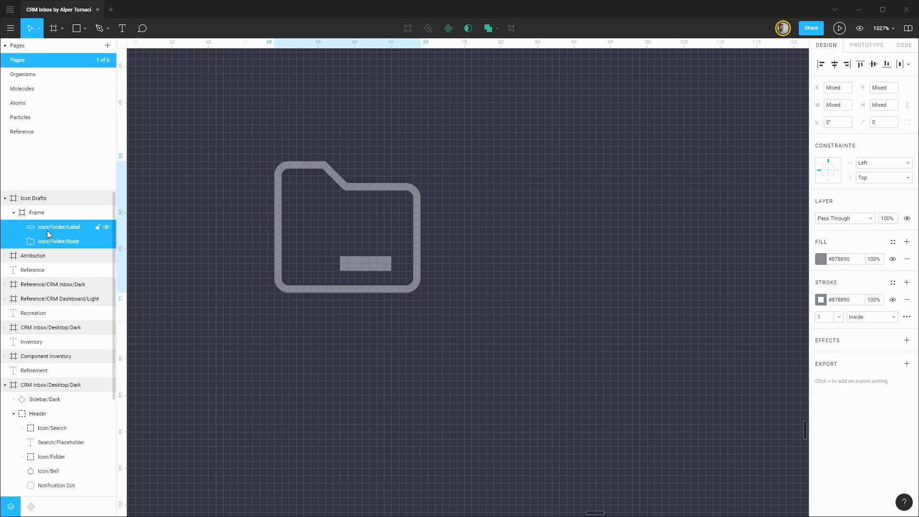
click(76, 28)
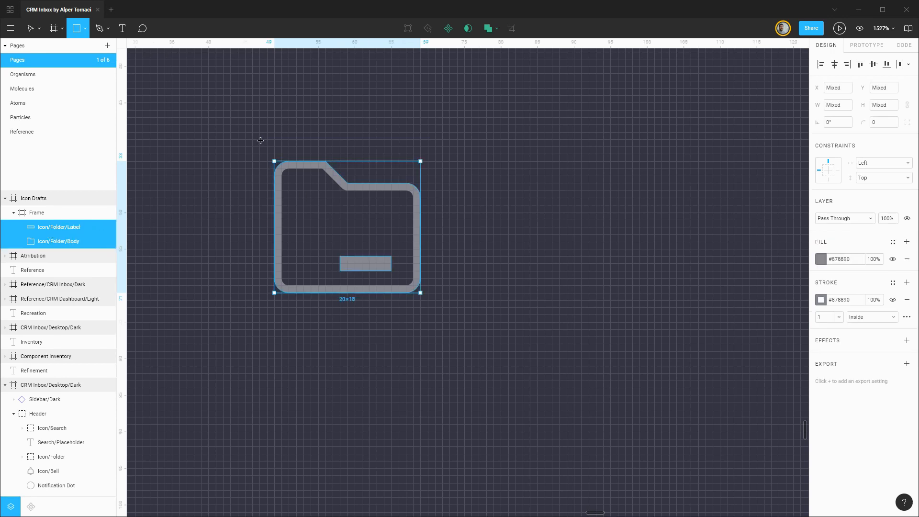
- Draw a 24×24 plate filled with Elevation 1 Background/End/Dark
drag(259, 139, 435, 321)
text(Icon/Plate)
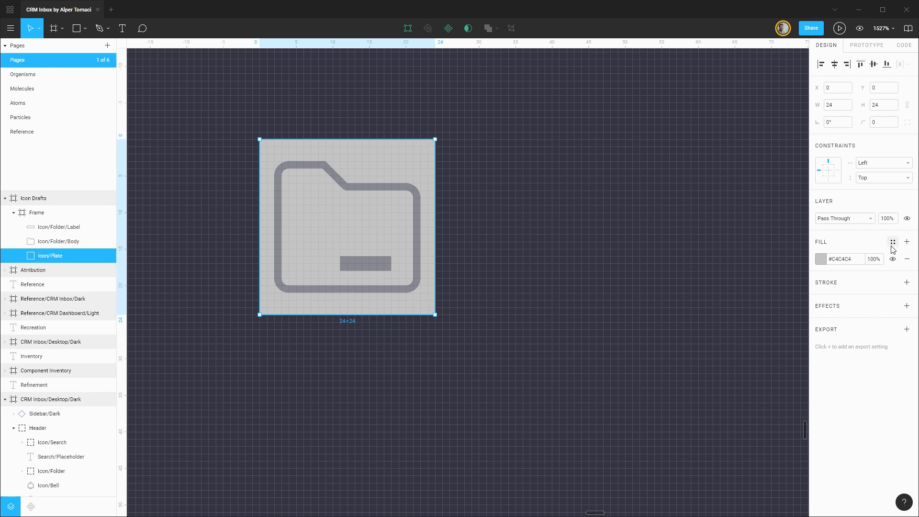
click(892, 241)
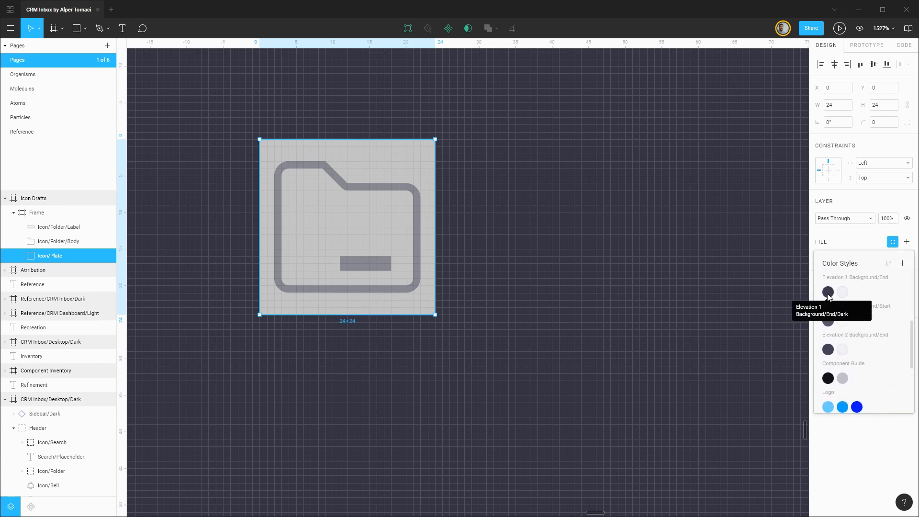
click(827, 292)
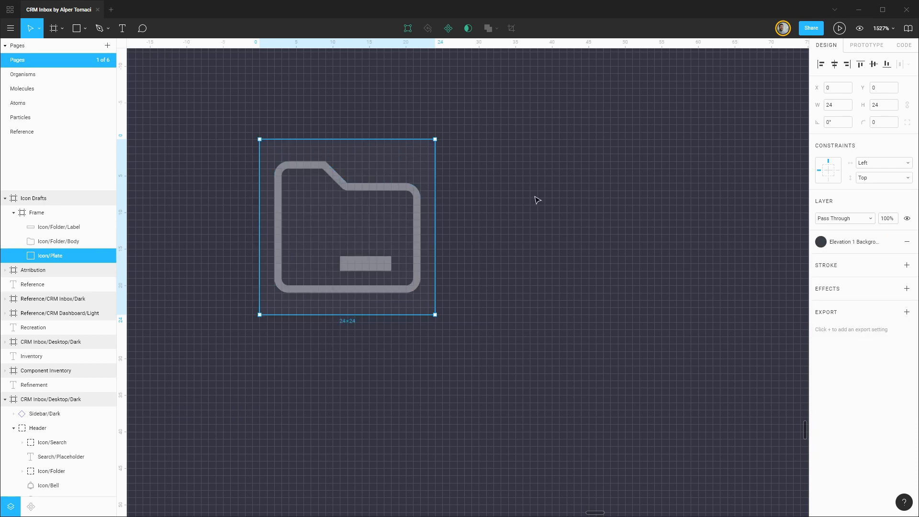
click(58, 240)
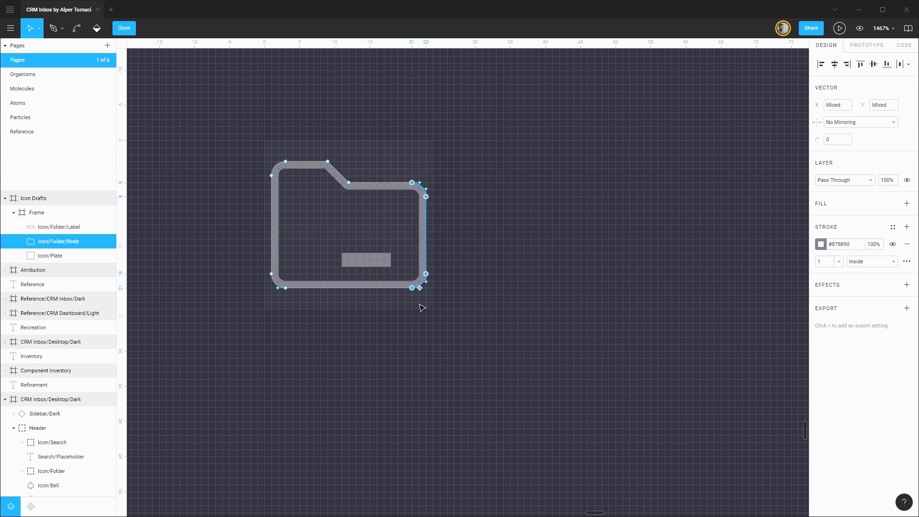
- Widen the folder label bar to 8×2 and give it corner radius 1
click(58, 227)
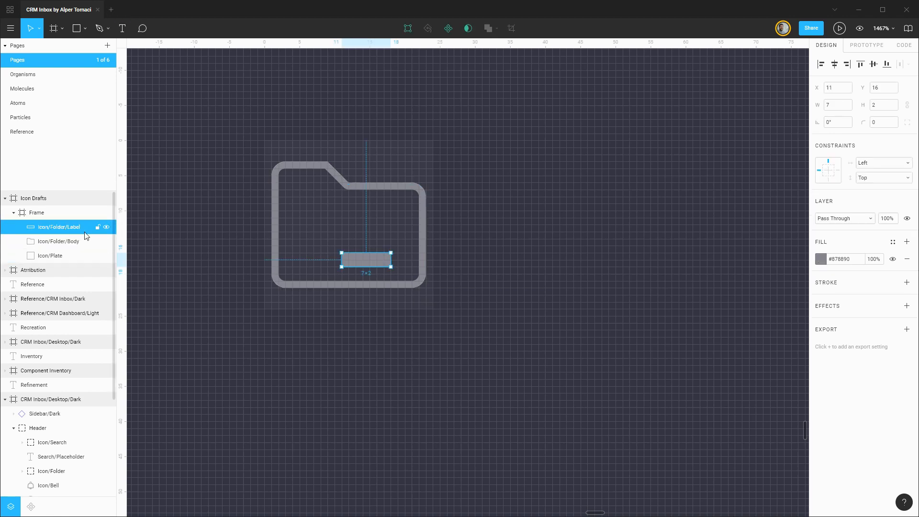
drag(391, 260, 405, 260)
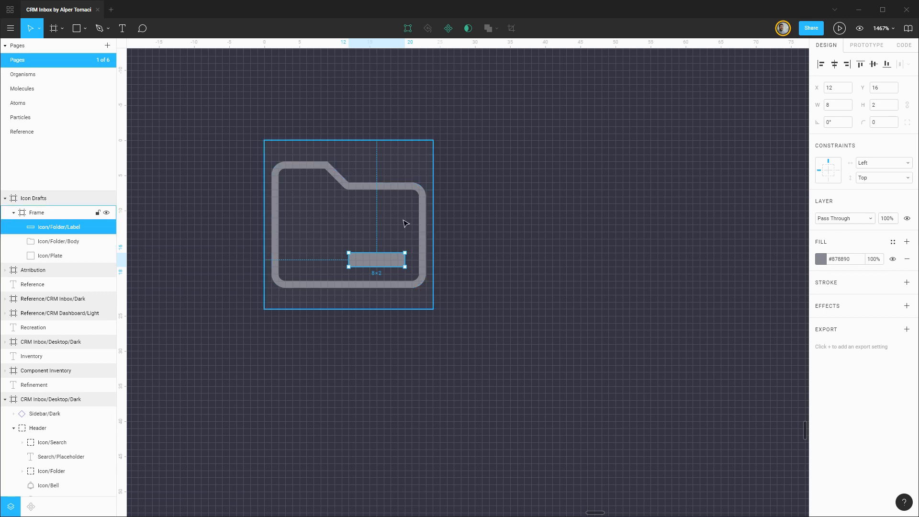
click(883, 123)
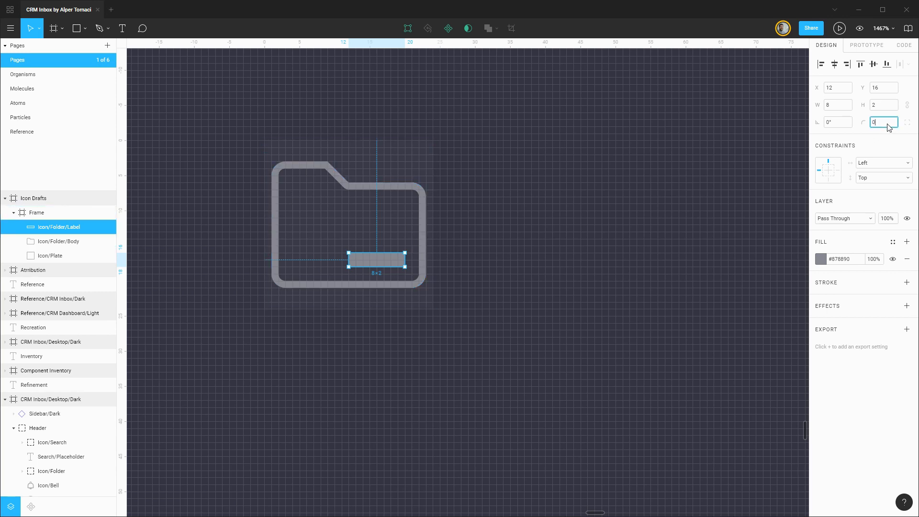
text(1)
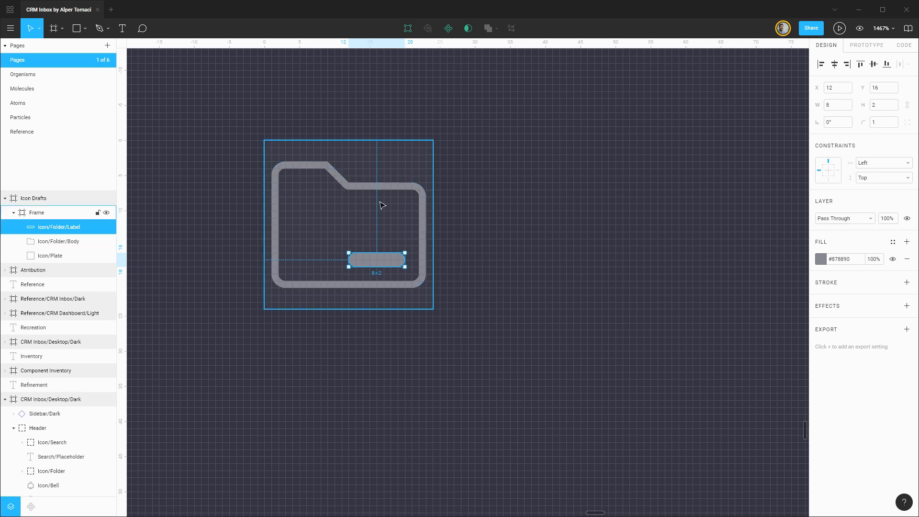
mouse_move(404, 230)
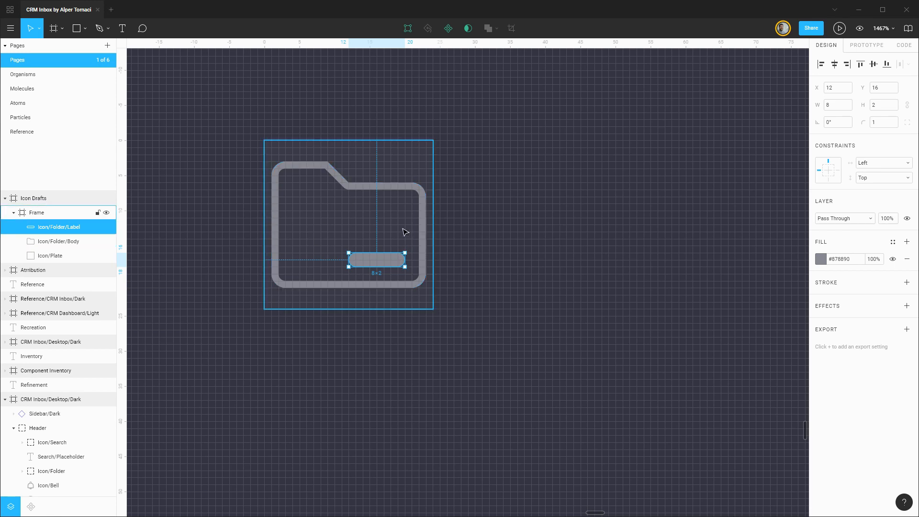
- Rename the frame Icon/Folder, duplicate it, and select the copy's Icon/Folder/Body
click(37, 212)
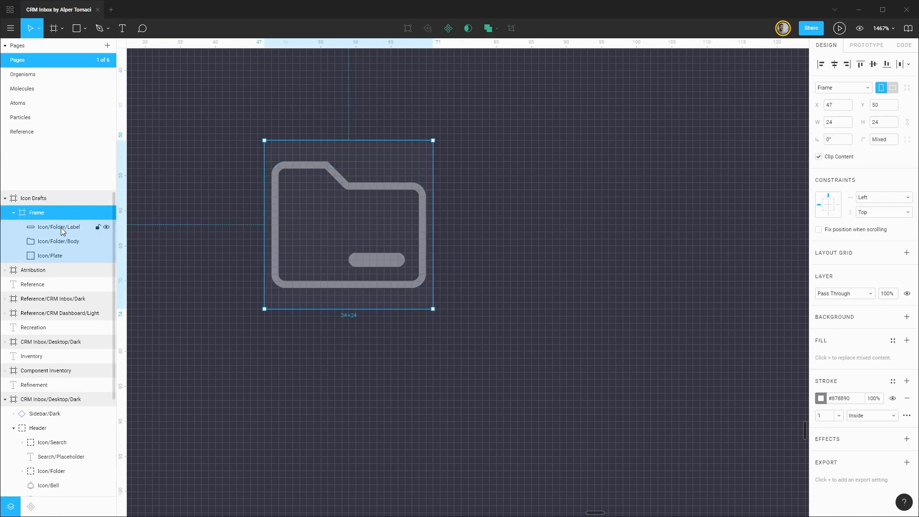
double_click(37, 212)
text(Icon/Folder)
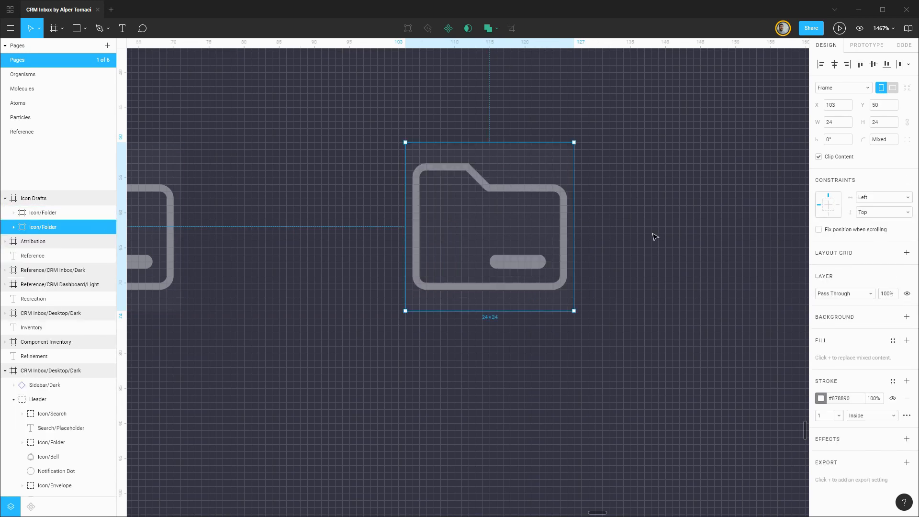
click(13, 227)
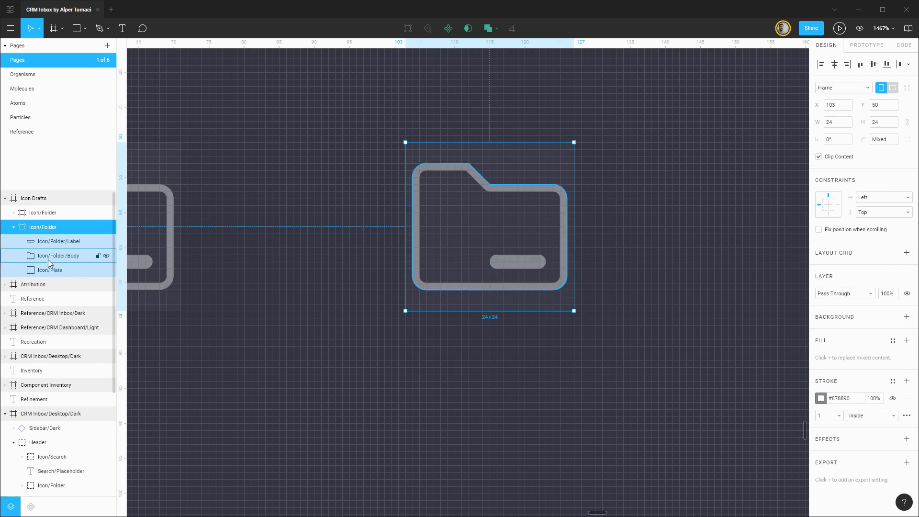
click(57, 255)
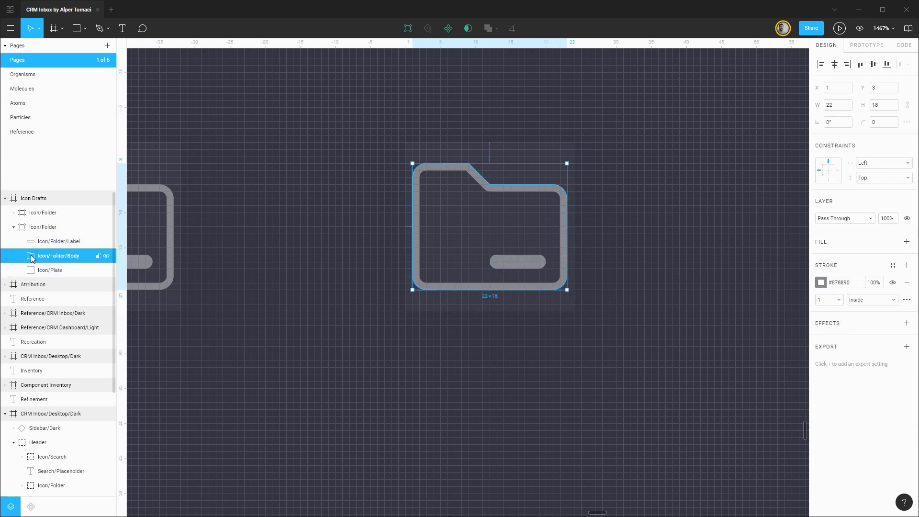
click(42, 227)
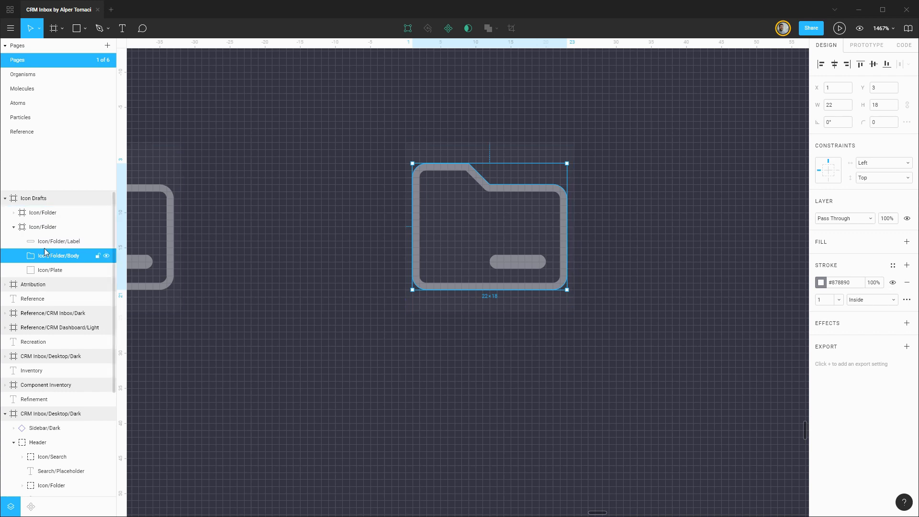
- Outline the folder body's stroke and fill the icon with High Contrast/Dark
right_click(56, 256)
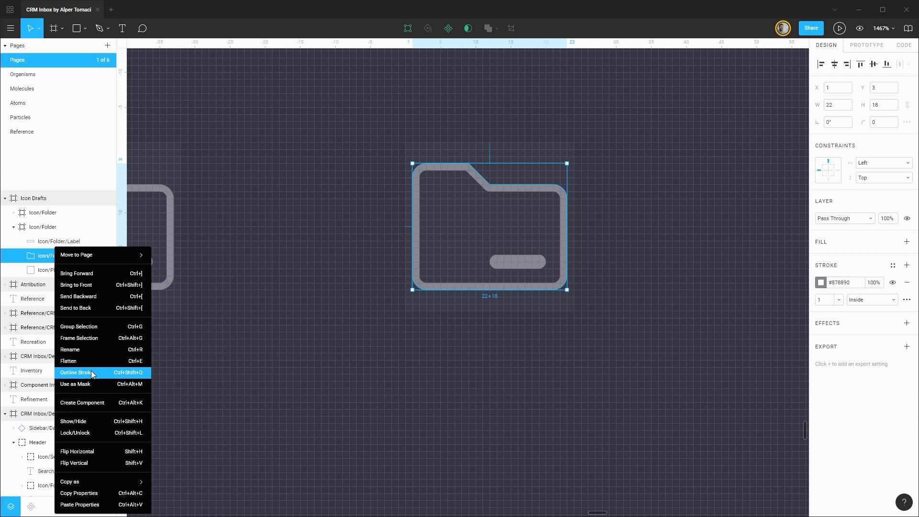
click(76, 372)
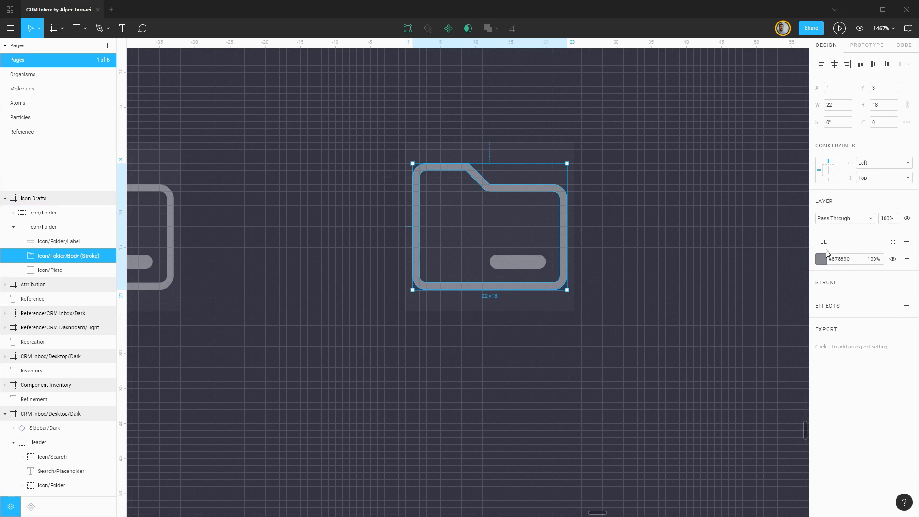
click(893, 242)
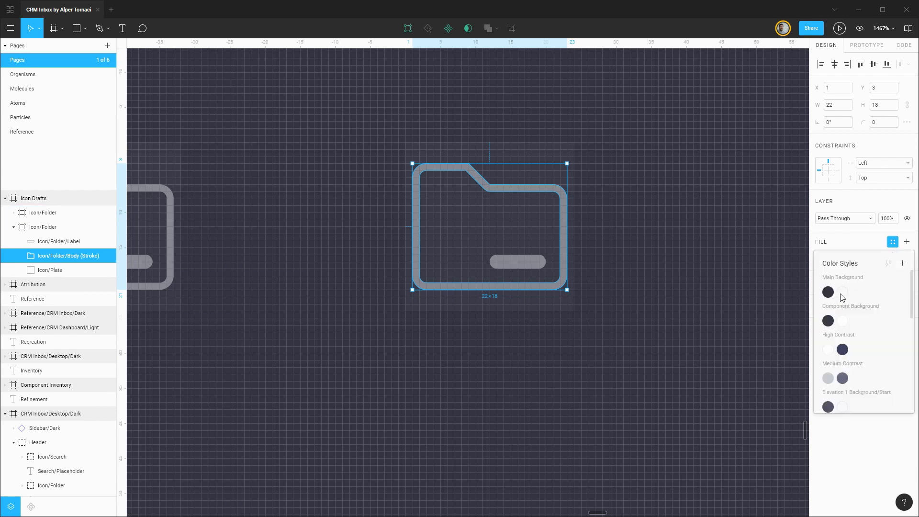
mouse_move(842, 321)
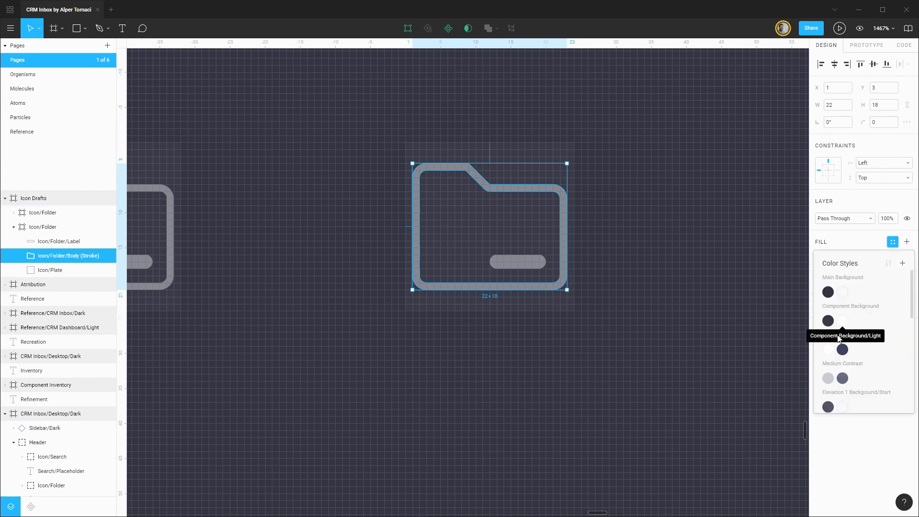
click(60, 240)
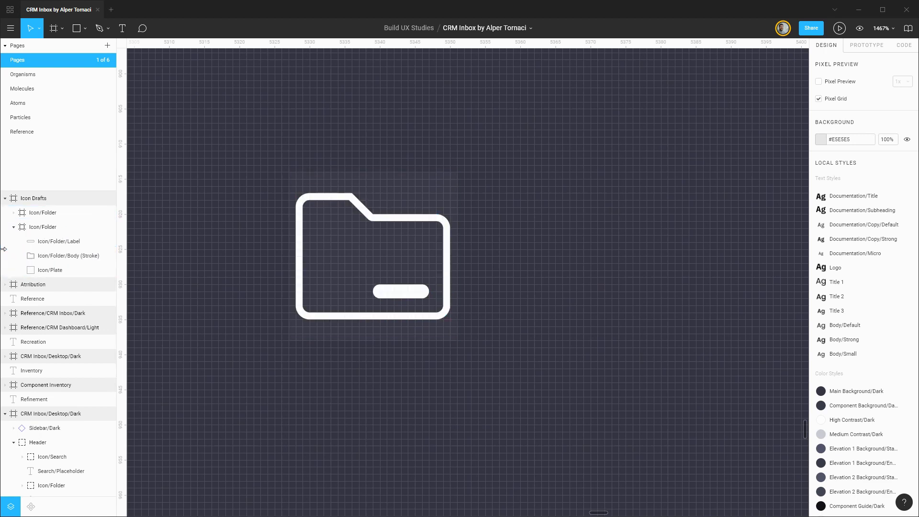
- Flatten the label and body into one shape named Icon/Folder/Icon
click(68, 256)
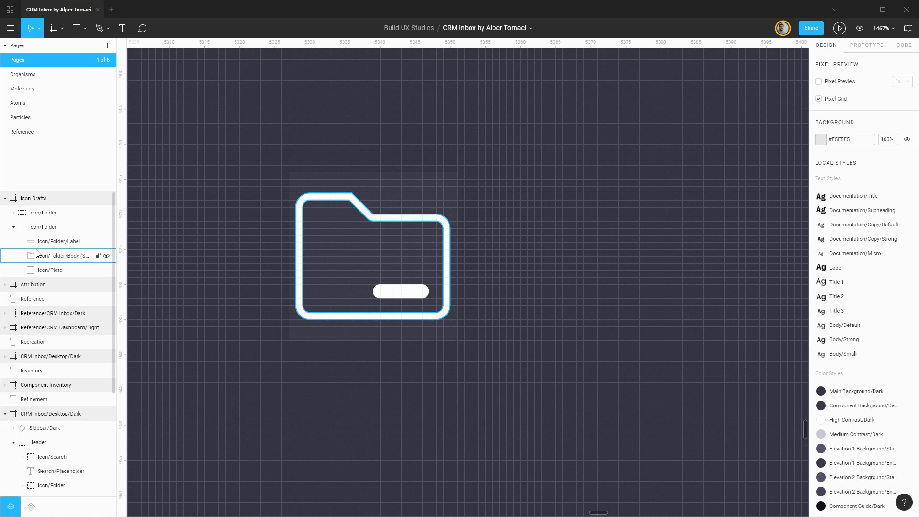
click(59, 241)
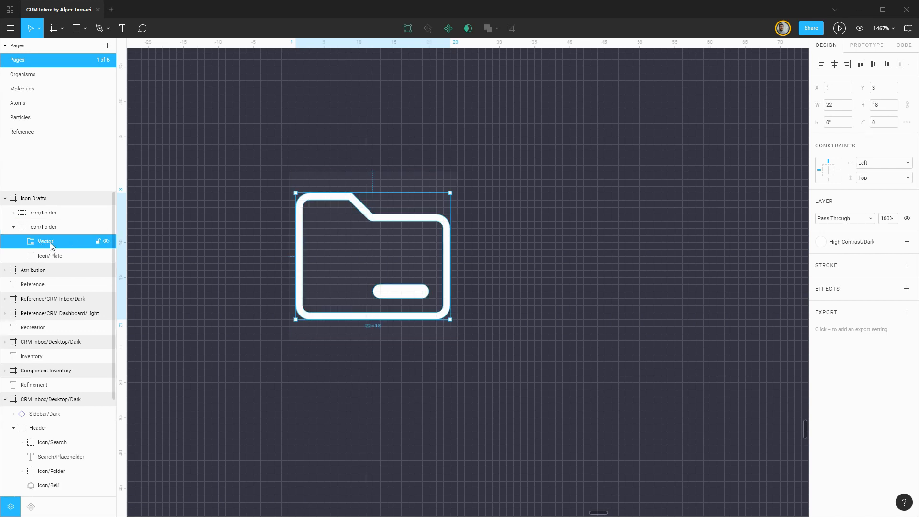
double_click(45, 240)
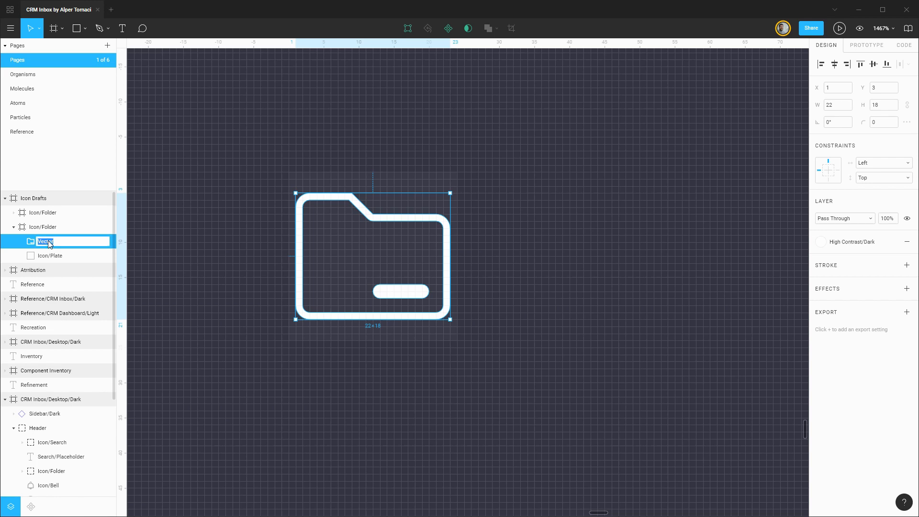
text(Icon/Folder/Icon)
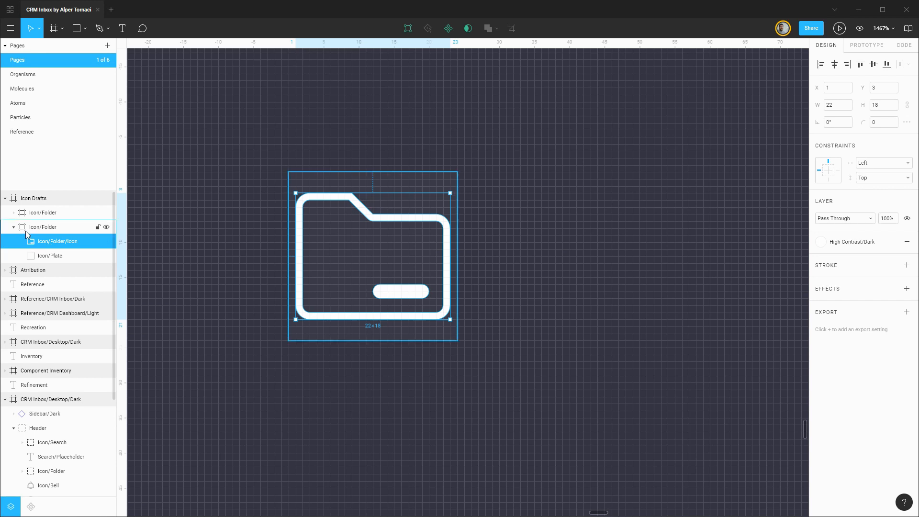
click(42, 227)
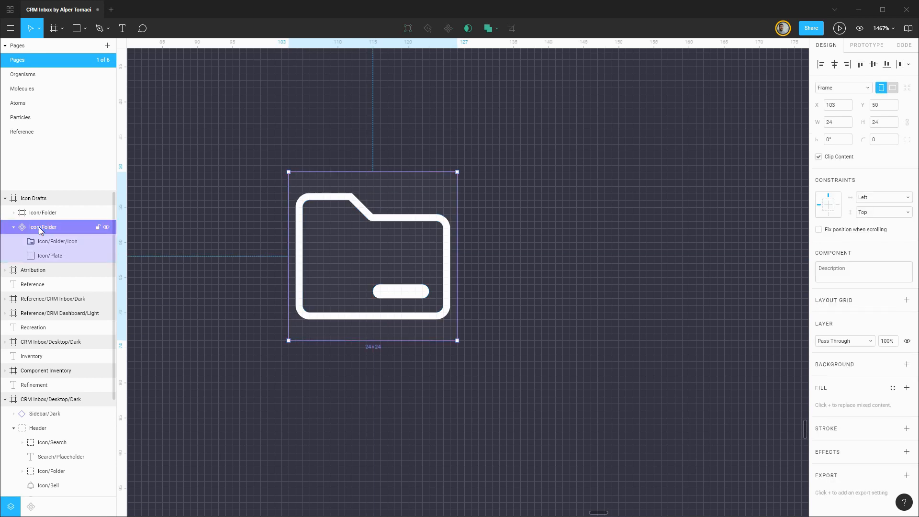
- Convert the Icon/Folder frame into a component with Ctrl+Alt+K
click(13, 227)
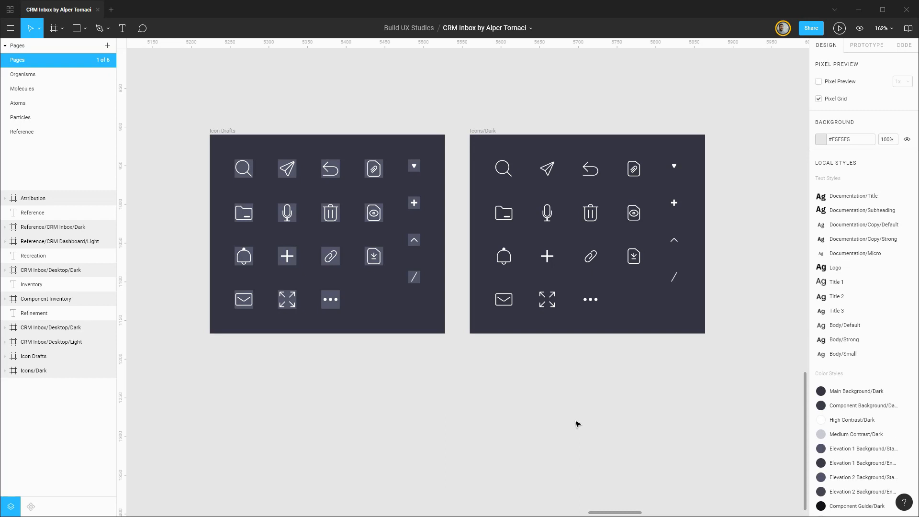
mouse_move(423, 190)
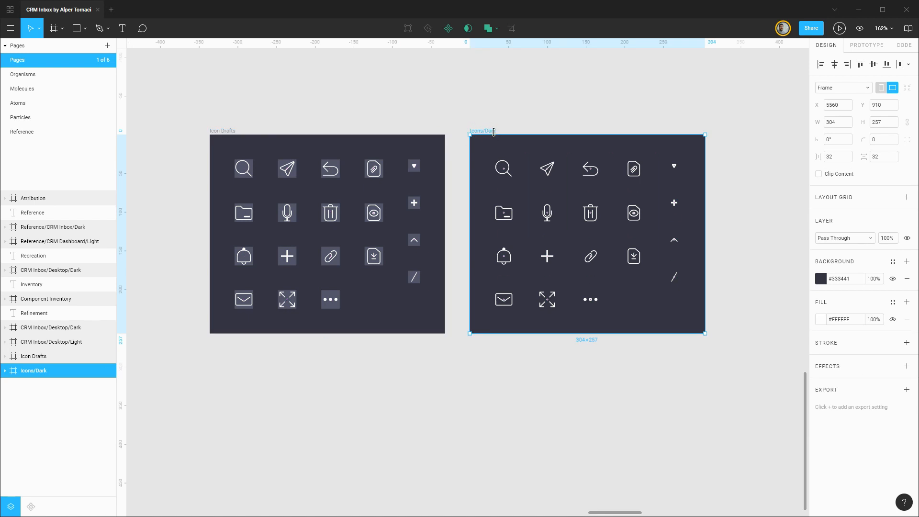
- Inspect the Icons/Dark frame's Icon/Dark/Default and Small components, selecting Search
click(5, 371)
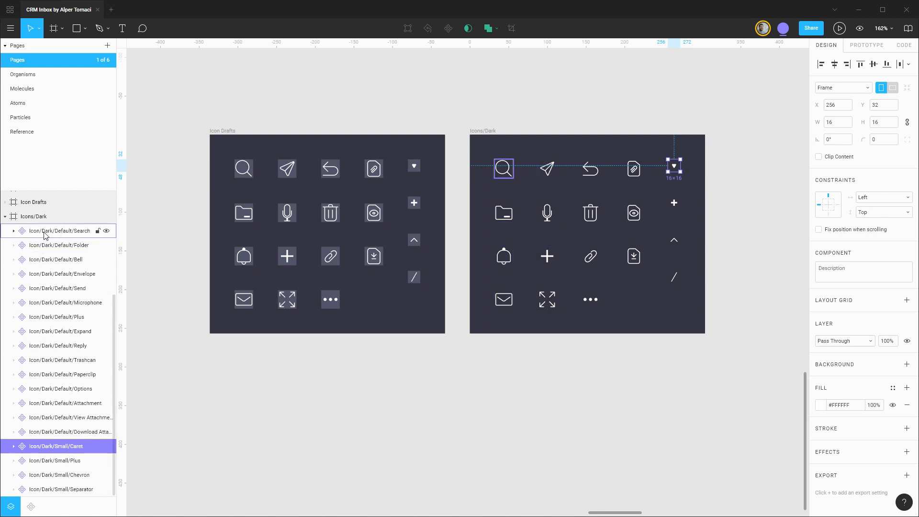
click(632, 256)
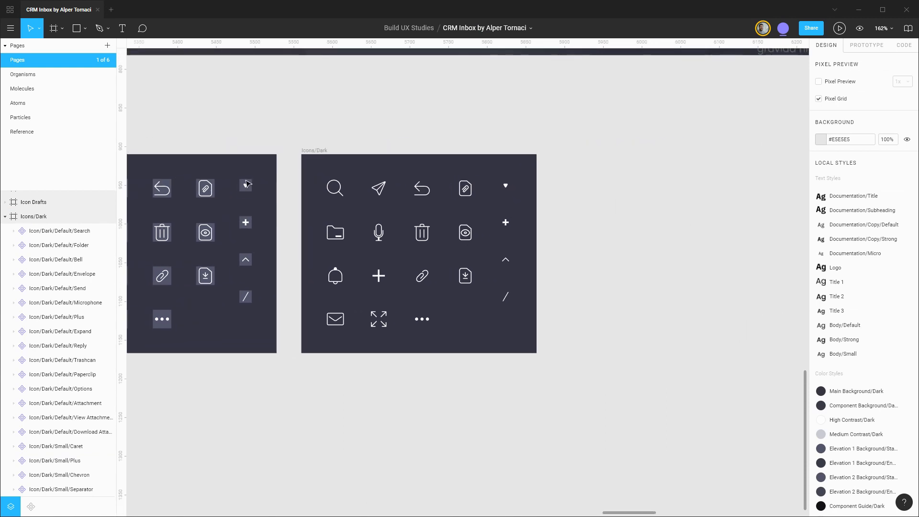
click(335, 188)
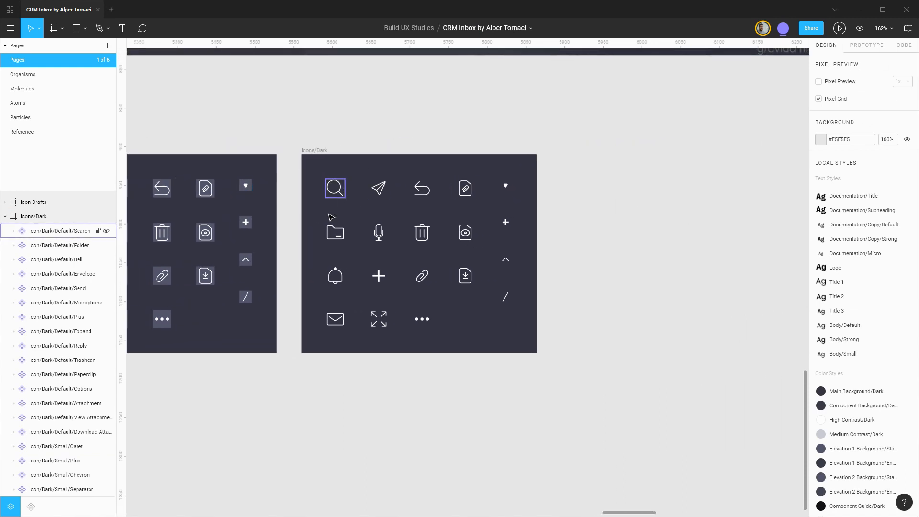
click(674, 284)
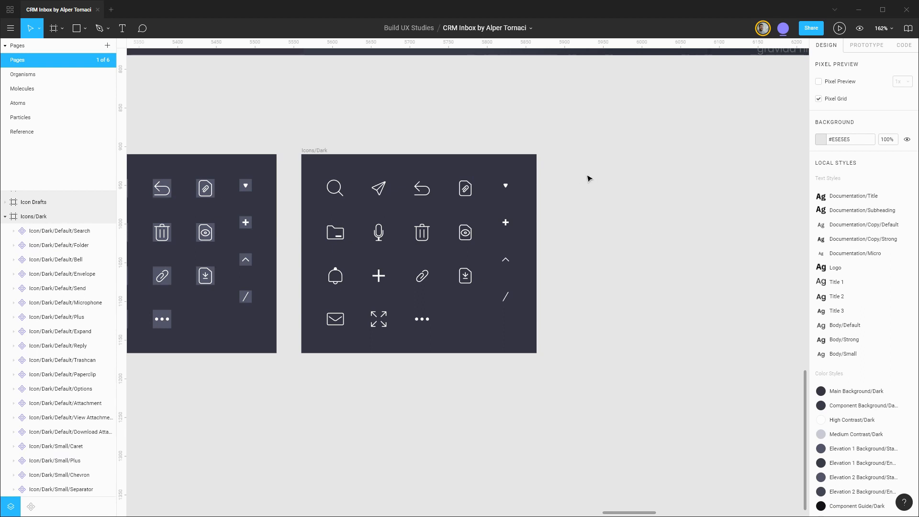
mouse_move(670, 186)
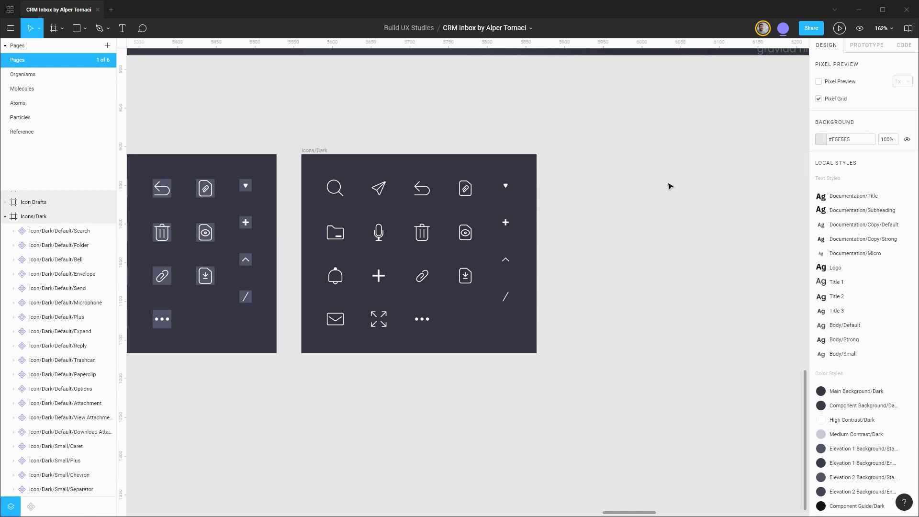
mouse_move(362, 310)
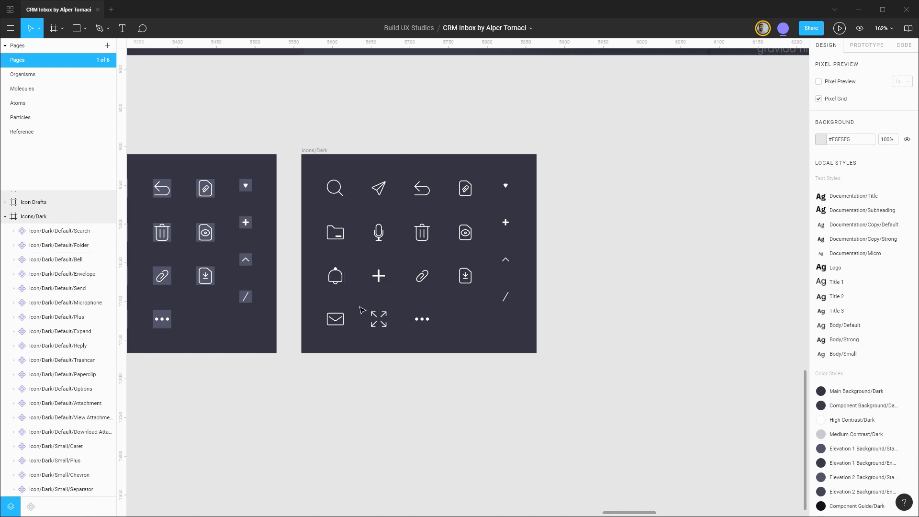
click(465, 189)
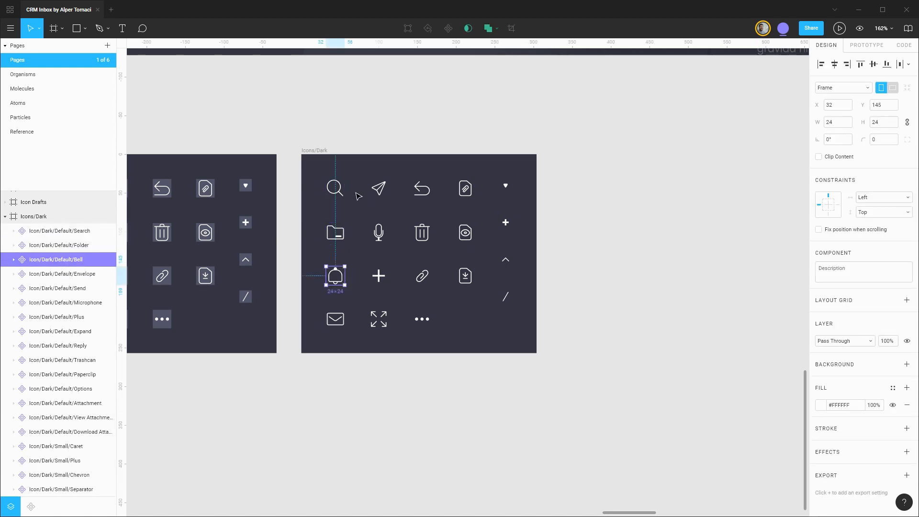
click(506, 186)
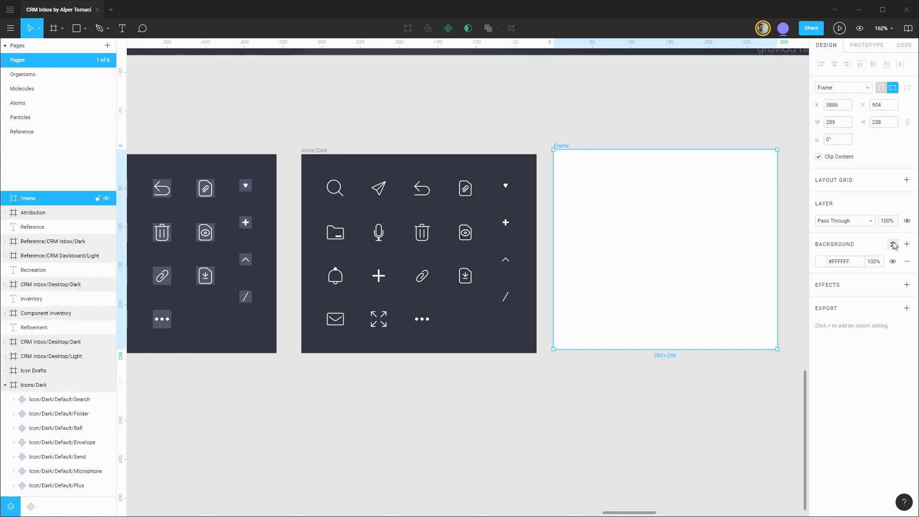
- Fill the new 289×258 frame with Main Background/Dark and name it Icon Buttons/Dark
click(906, 244)
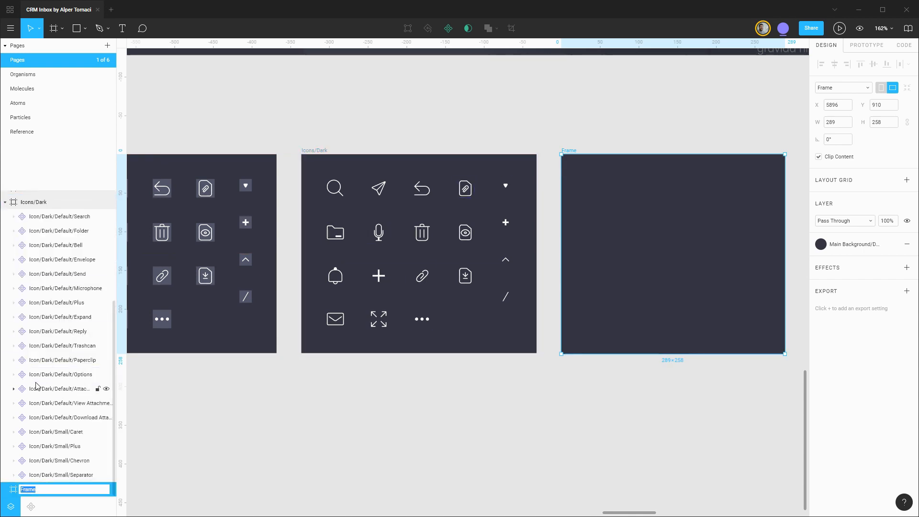
text(Icon Buttons/Dark)
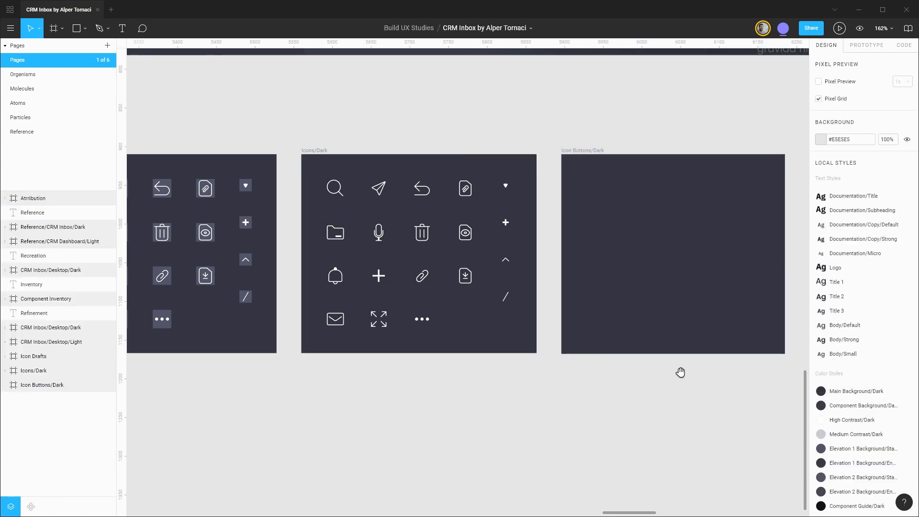
click(31, 506)
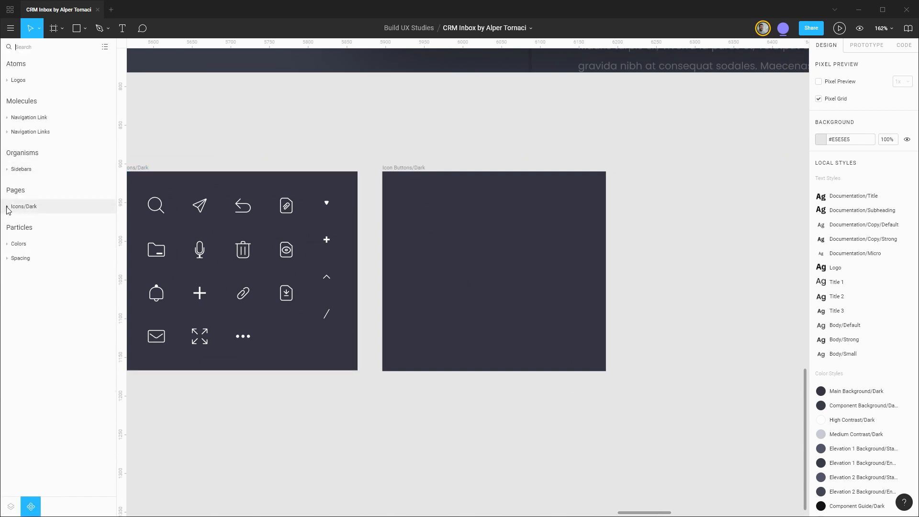
- Drag the Search icon from Assets Icons/Dark into the Icon Buttons/Dark frame
click(6, 207)
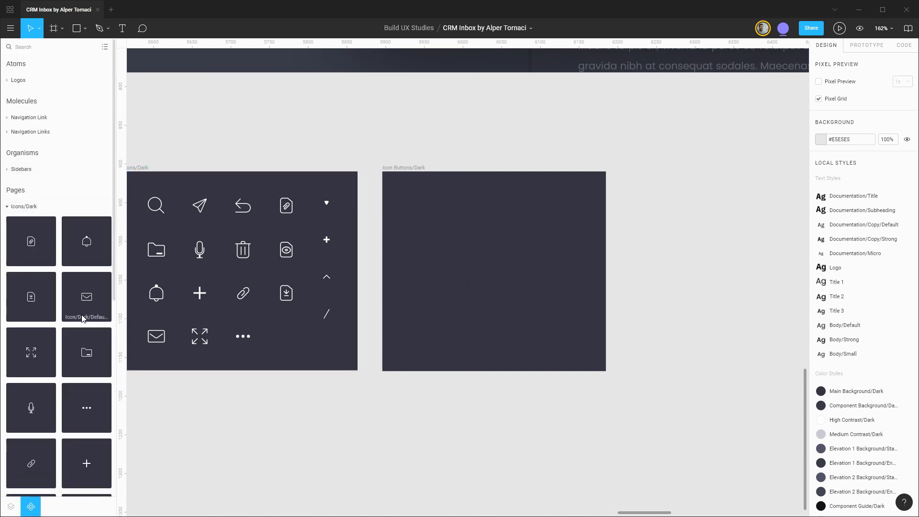
click(156, 206)
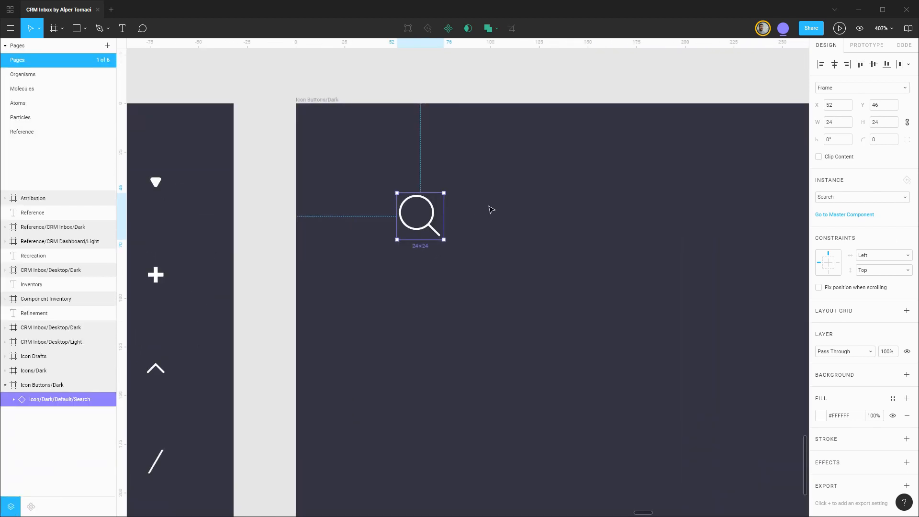
mouse_move(470, 217)
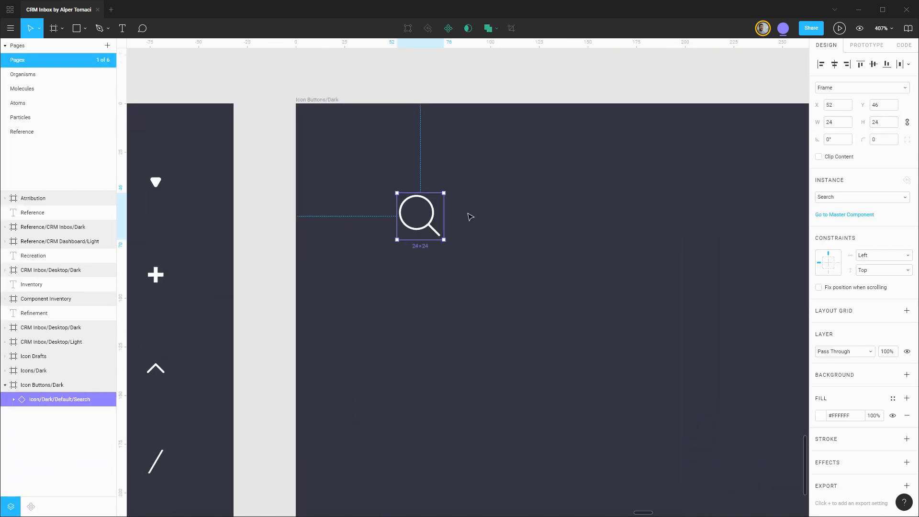
mouse_move(369, 227)
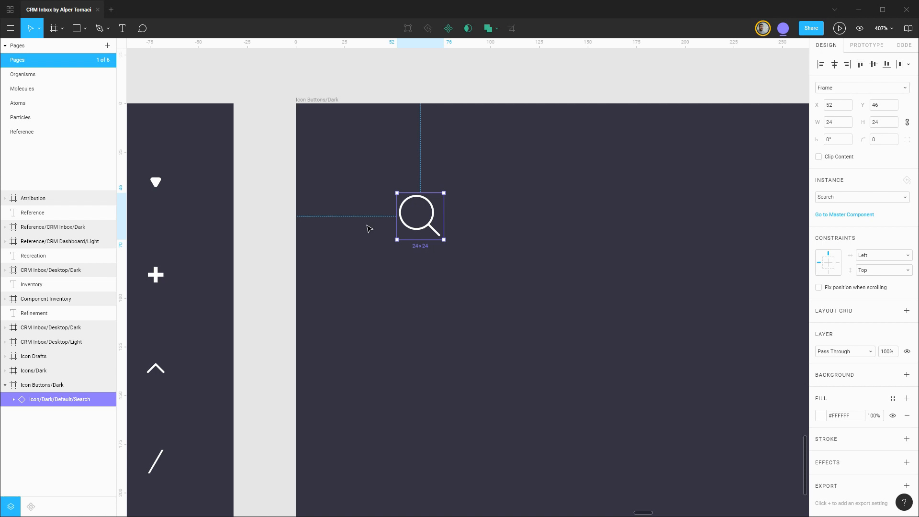
click(52, 29)
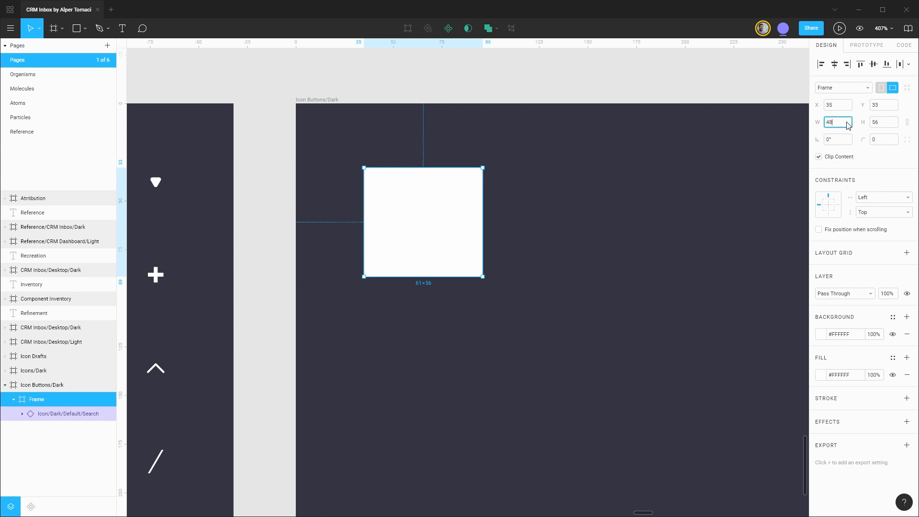
- Size the Search icon's frame to 48×48 and add a plate rectangle named Icon Button/Plate
text(48)
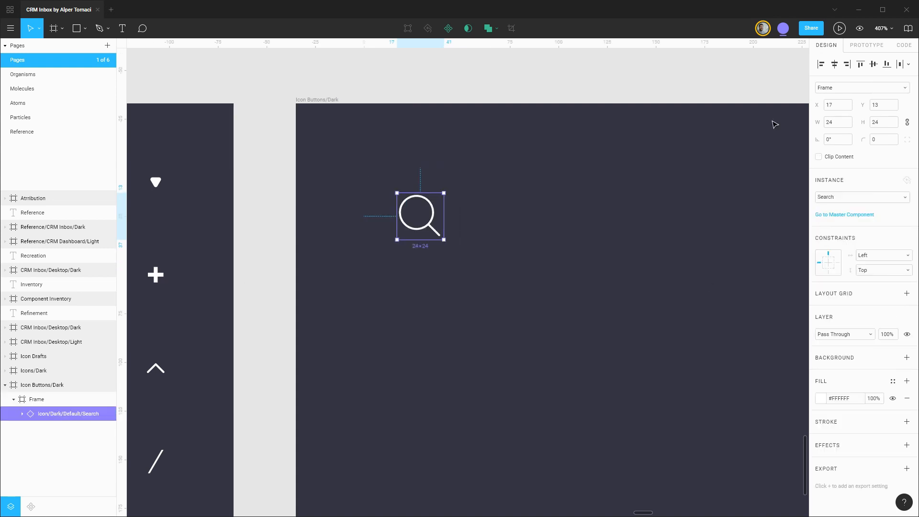
drag(420, 213, 410, 212)
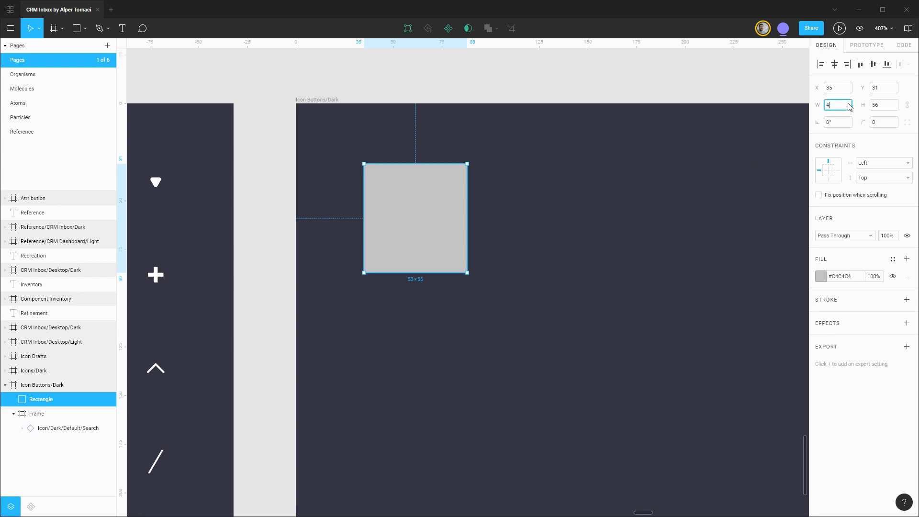
text(48)
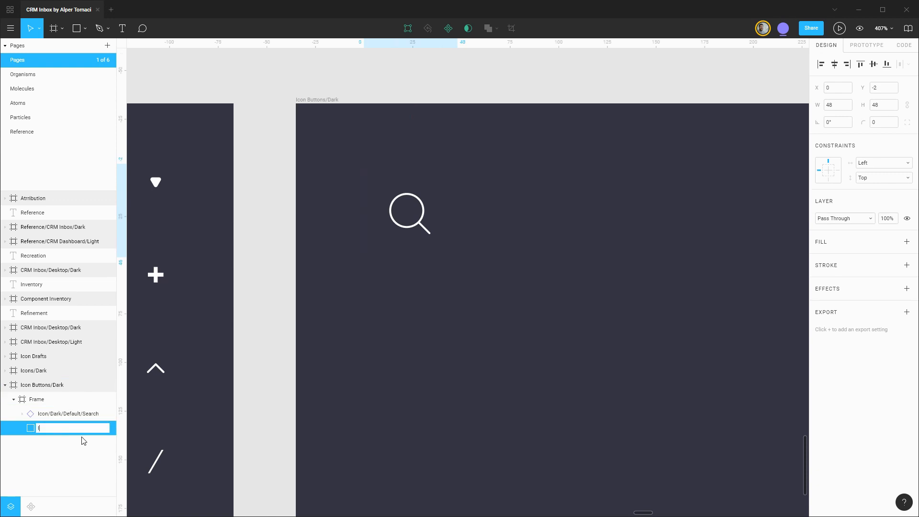
text(Icon Button/Plate)
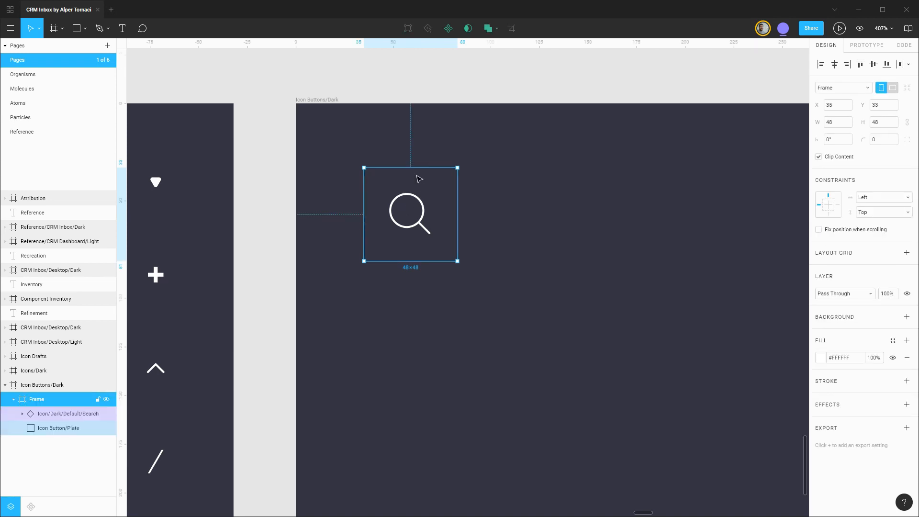
mouse_move(402, 193)
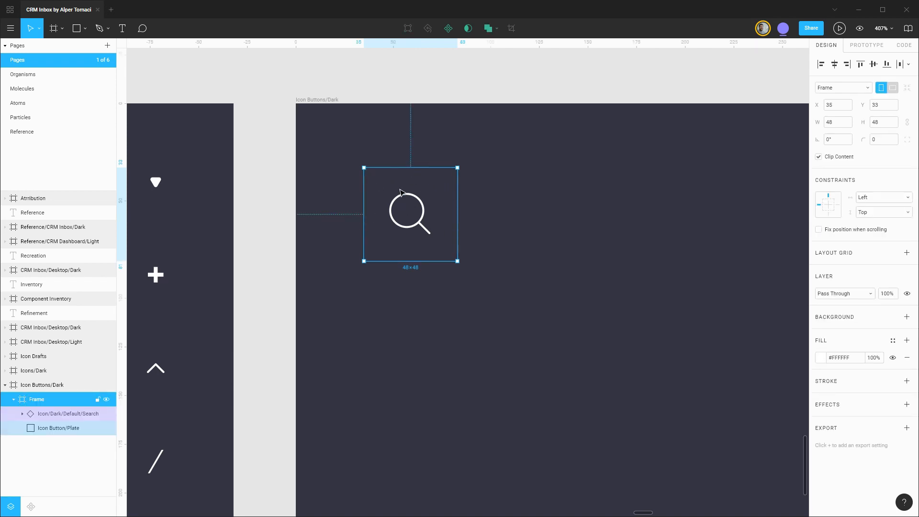
- Draw a 36×36 circle filled with Elevation 1 Background, named Icon Button/Hover Plate
click(75, 28)
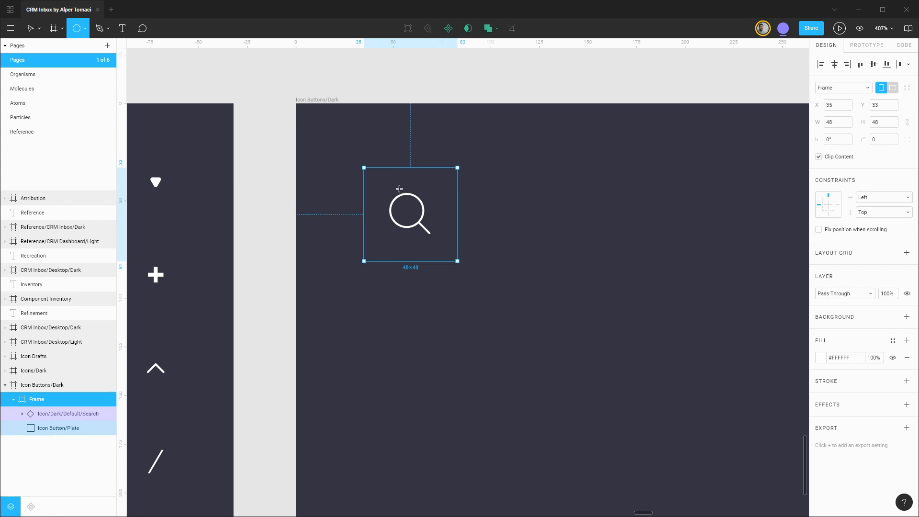
mouse_move(409, 215)
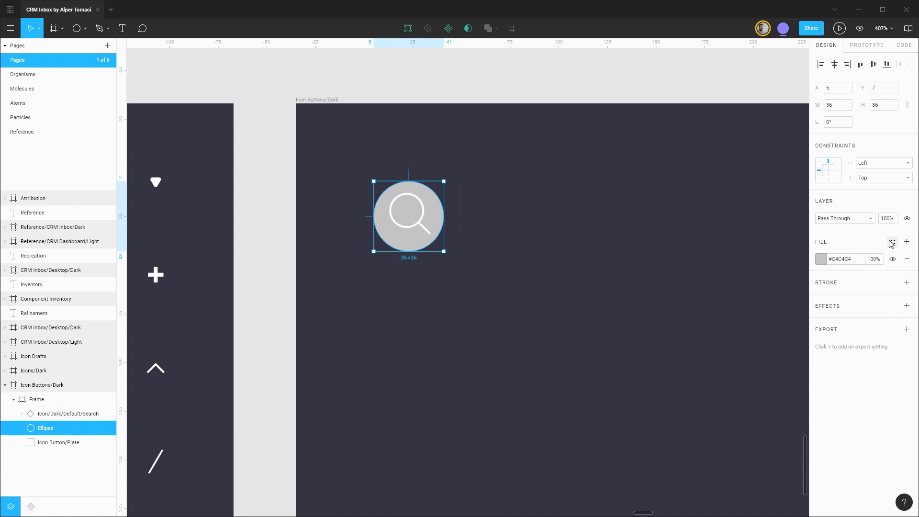
click(892, 241)
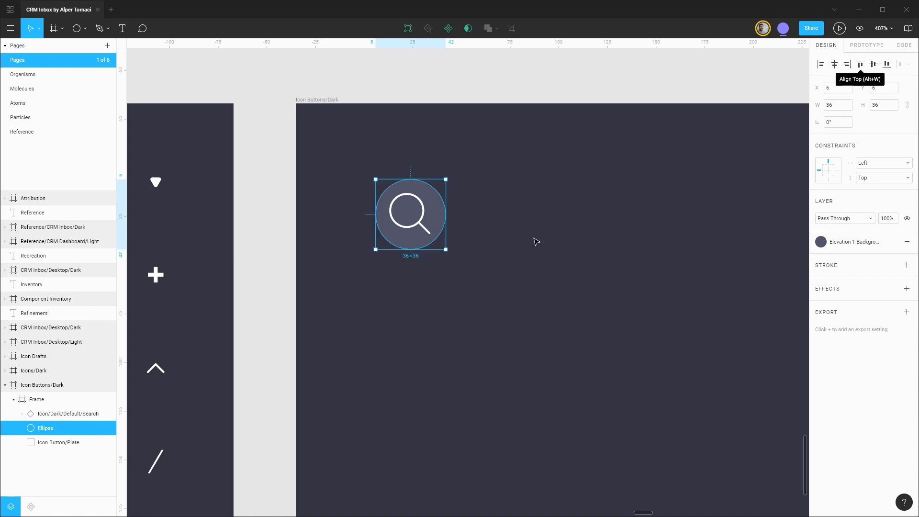
double_click(45, 429)
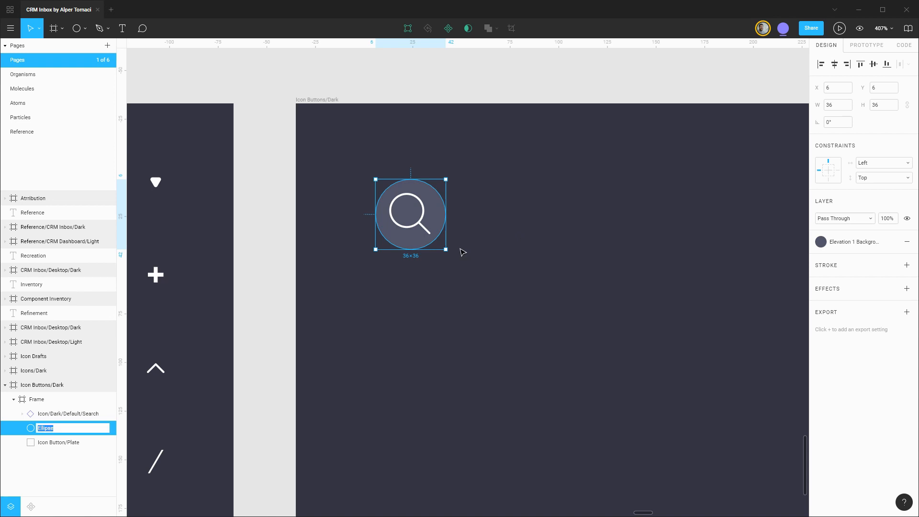
text(Icon Butt)
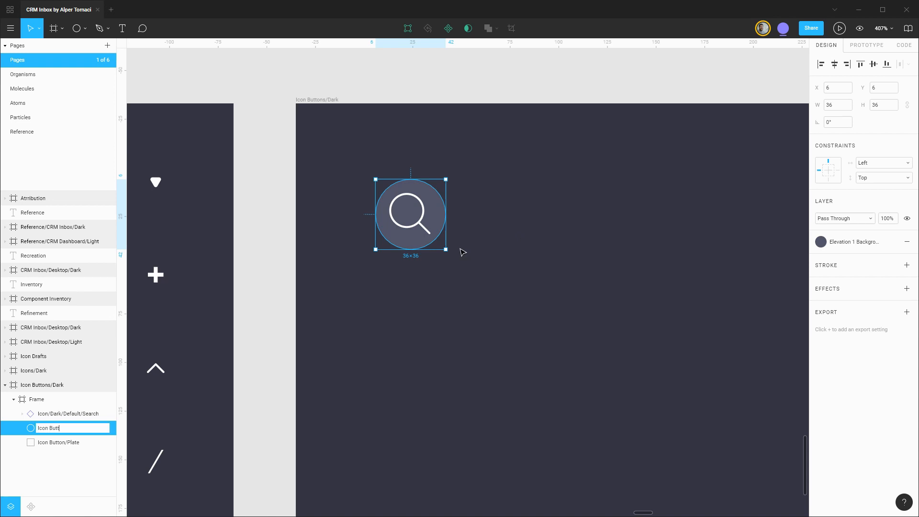
text(Icon Button/Hover Plate)
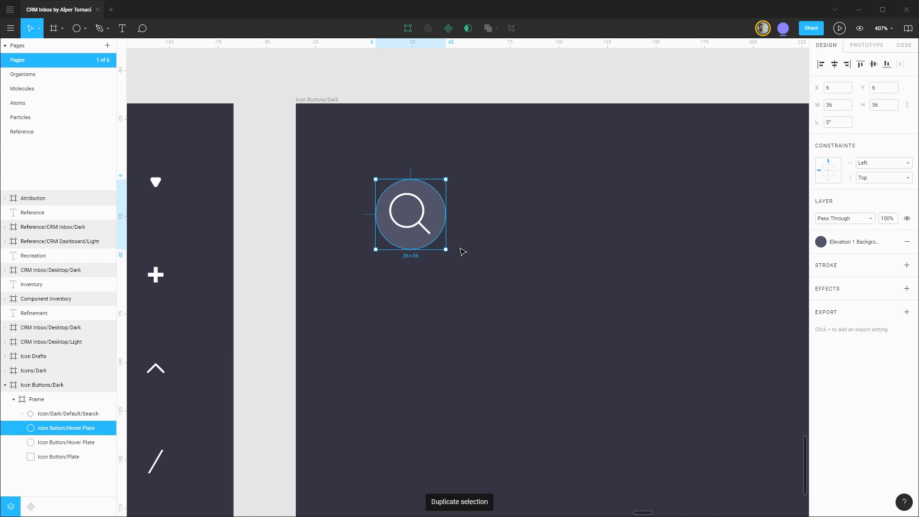
- Rename the copied circle Icon Button/Focus Ring with an outside High Contrast/Dark stroke
double_click(66, 428)
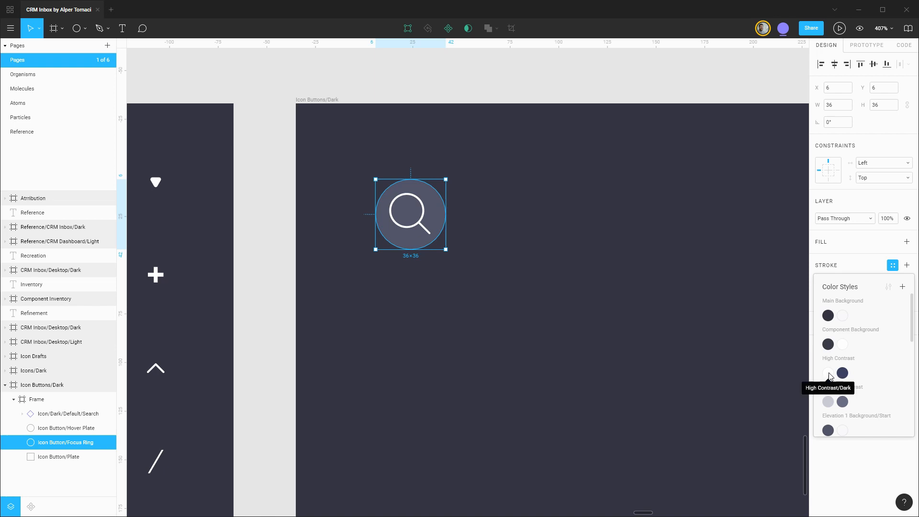
click(841, 373)
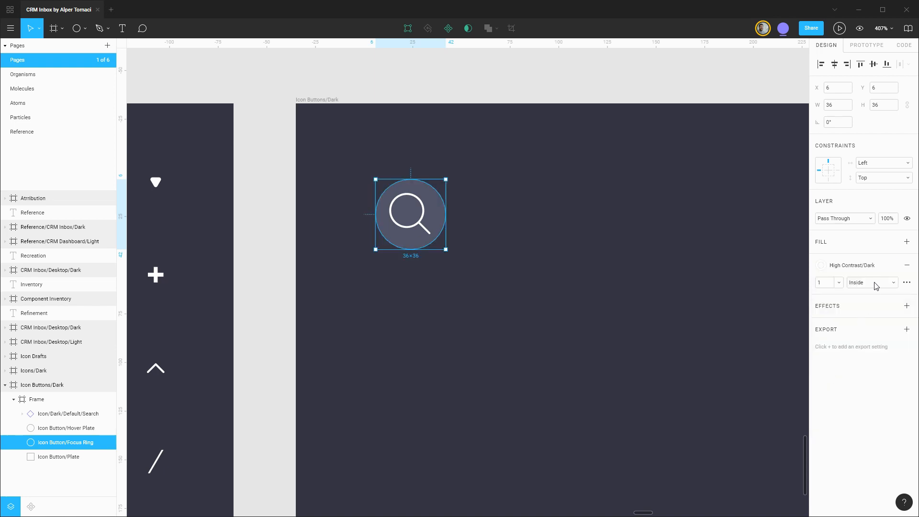
click(870, 282)
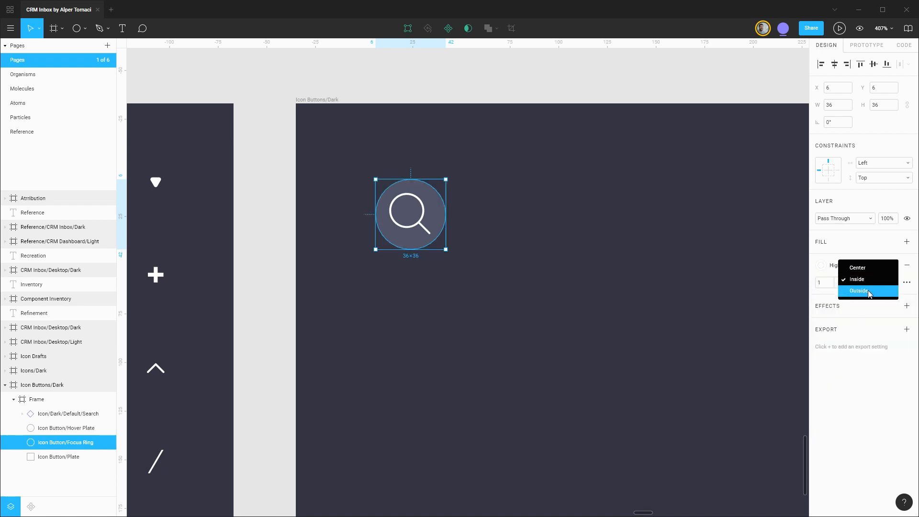
click(858, 290)
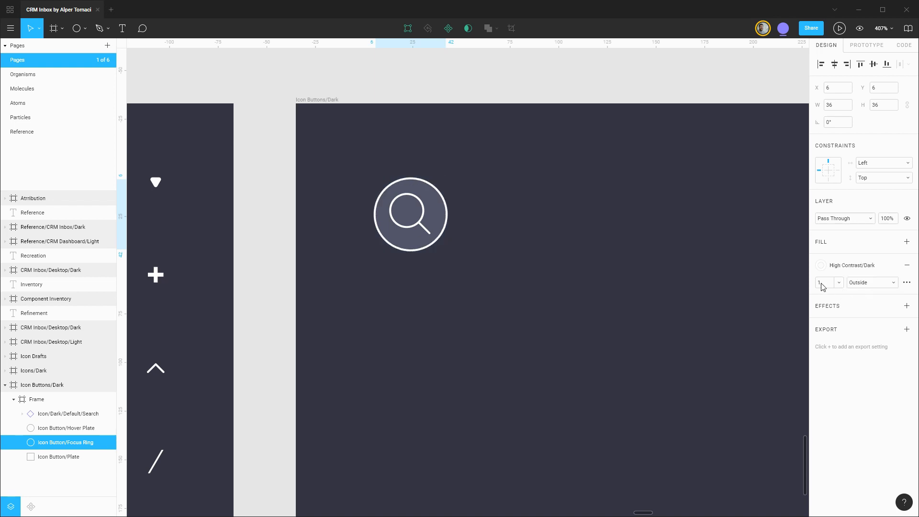
click(824, 282)
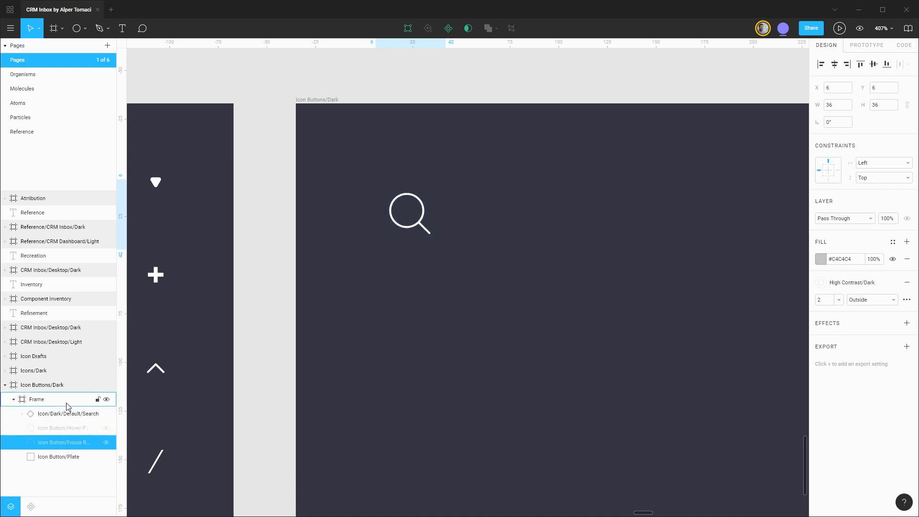
- Rename the default Search button component to Icon Button/Dark
click(36, 400)
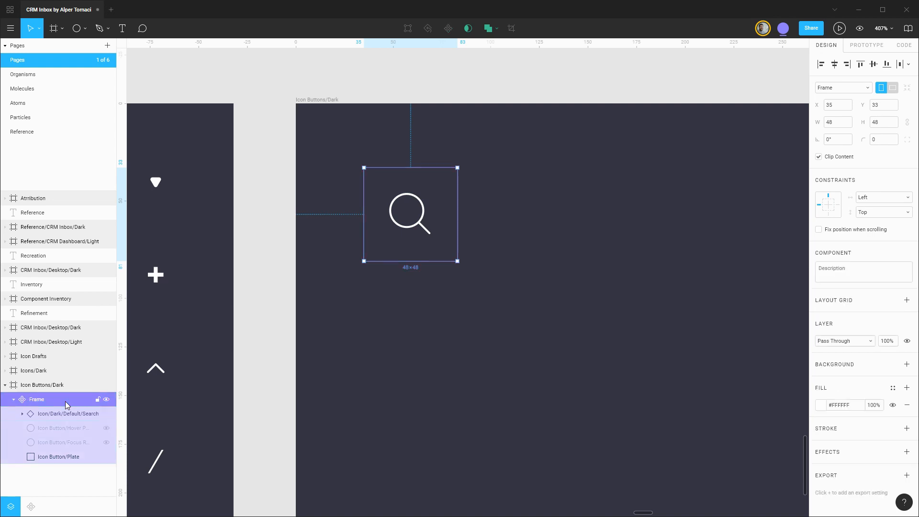
double_click(36, 400)
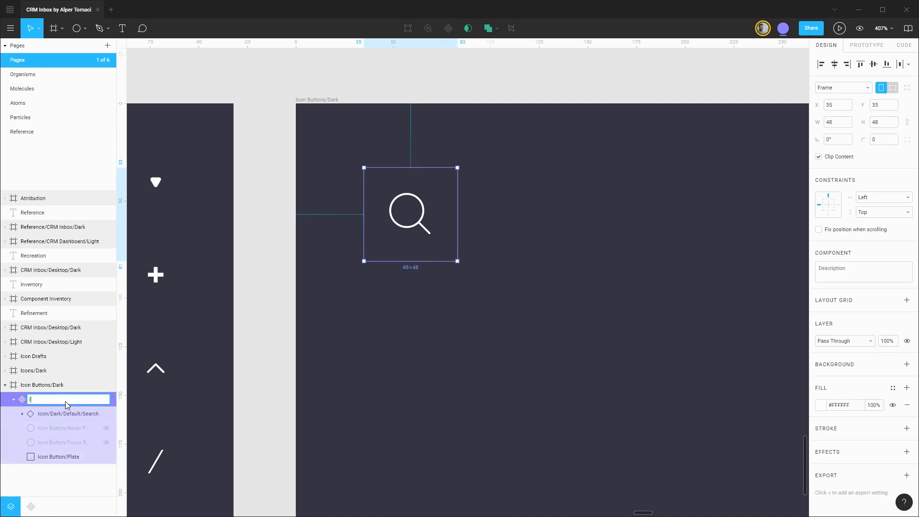
text(Icon Button/Dark)
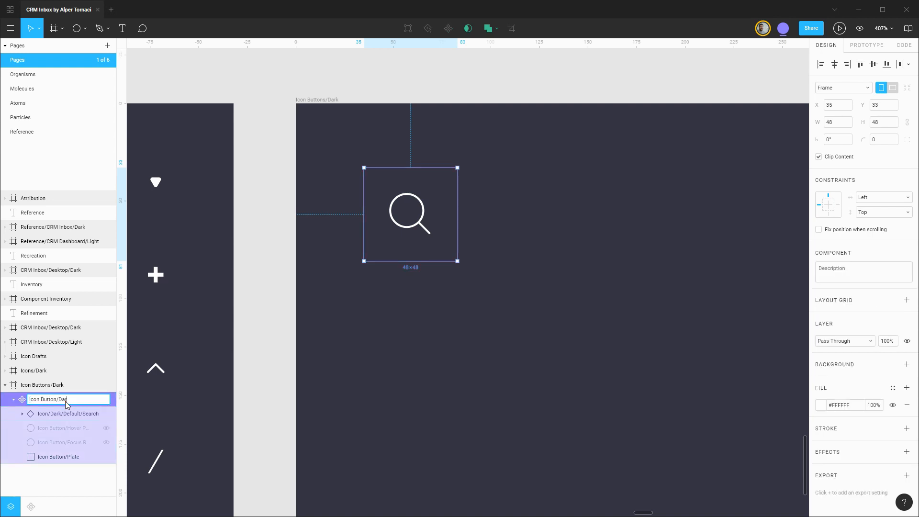
key(Enter)
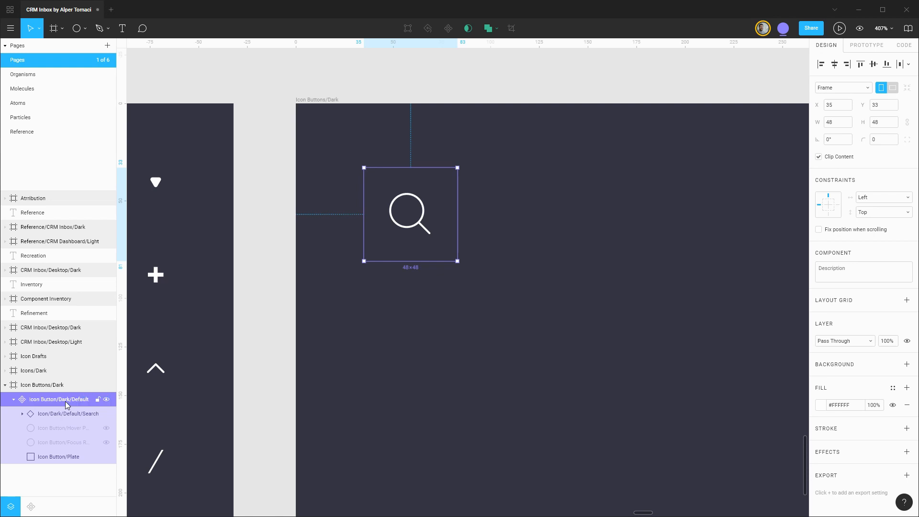
click(13, 399)
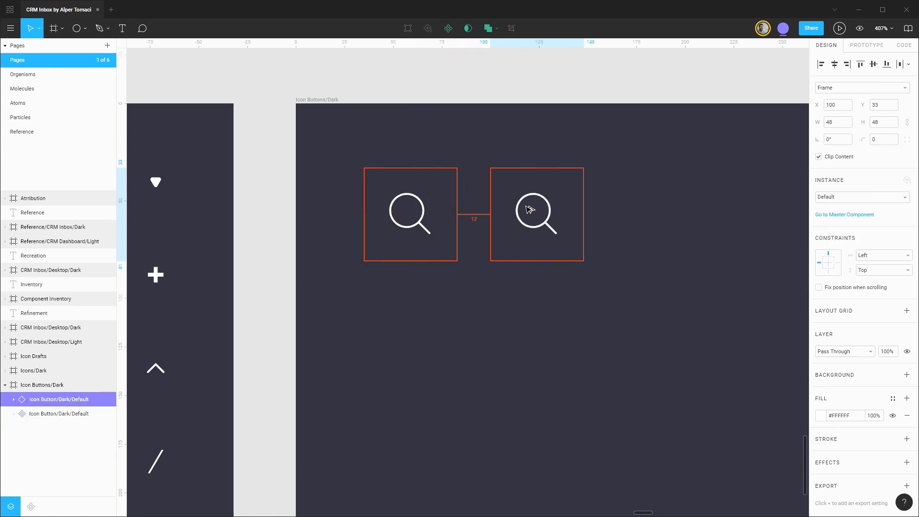
- Place a copy of the button to the right and name it Hover
drag(536, 214, 559, 214)
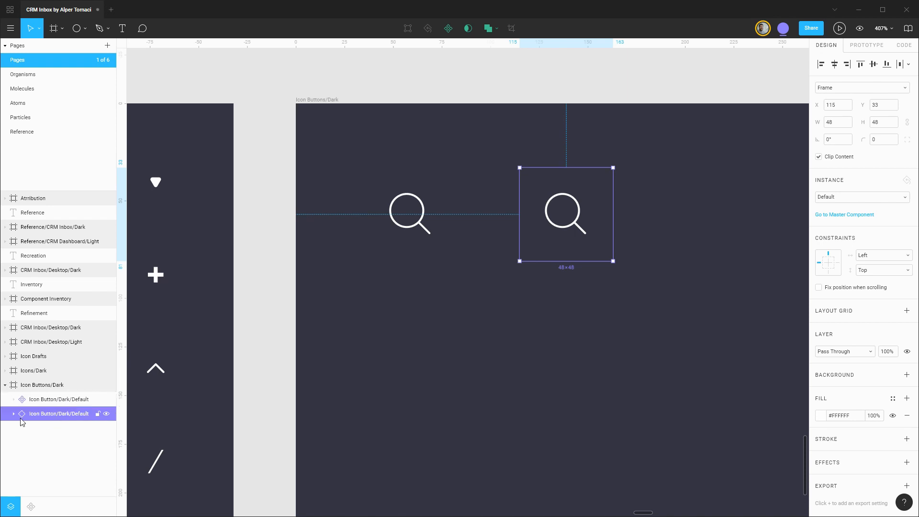
click(13, 413)
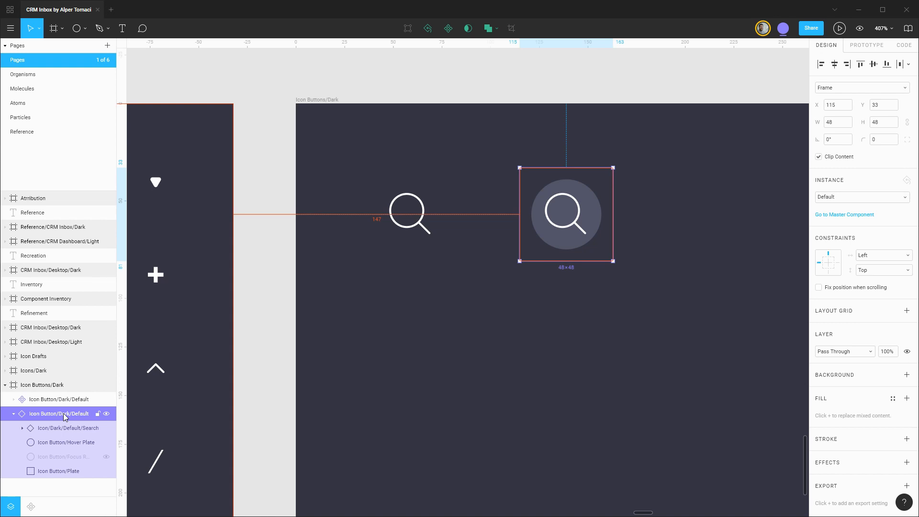
double_click(58, 414)
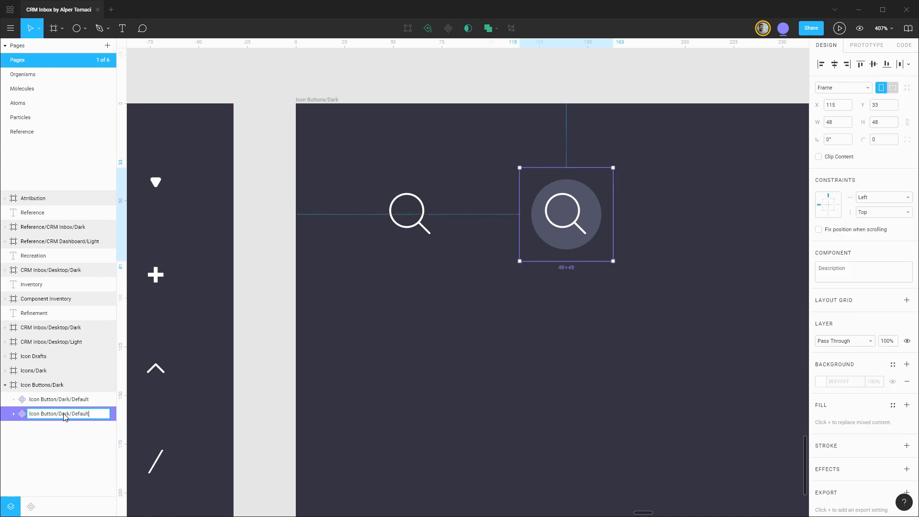
text(Hover)
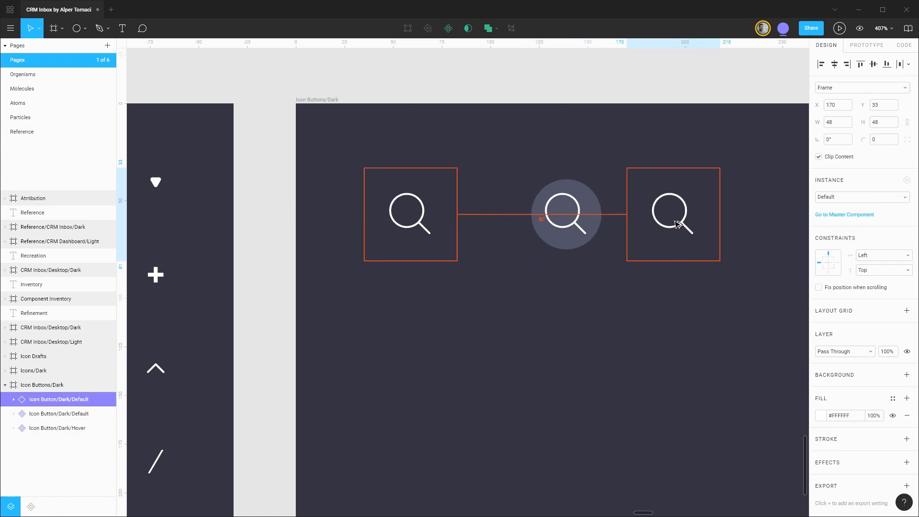
- Add a third copy further right with its focus ring visible, named Focus
drag(673, 214, 721, 214)
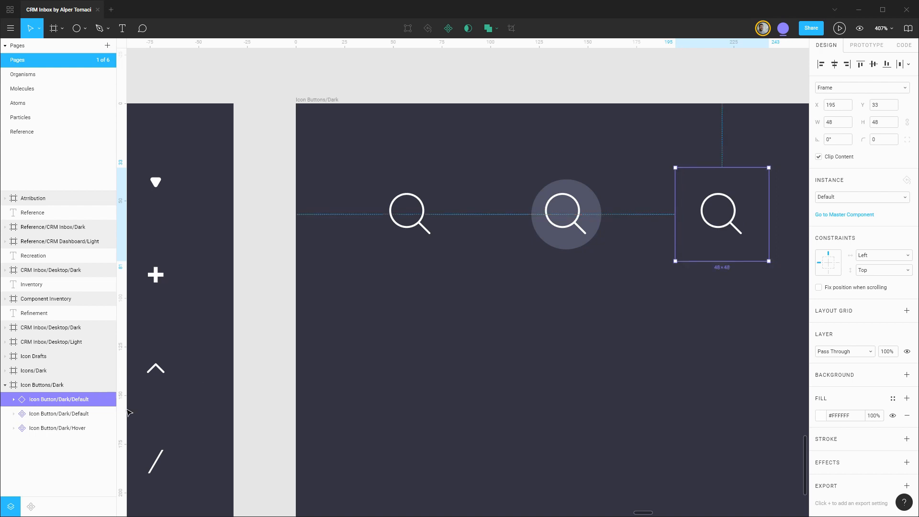
click(13, 428)
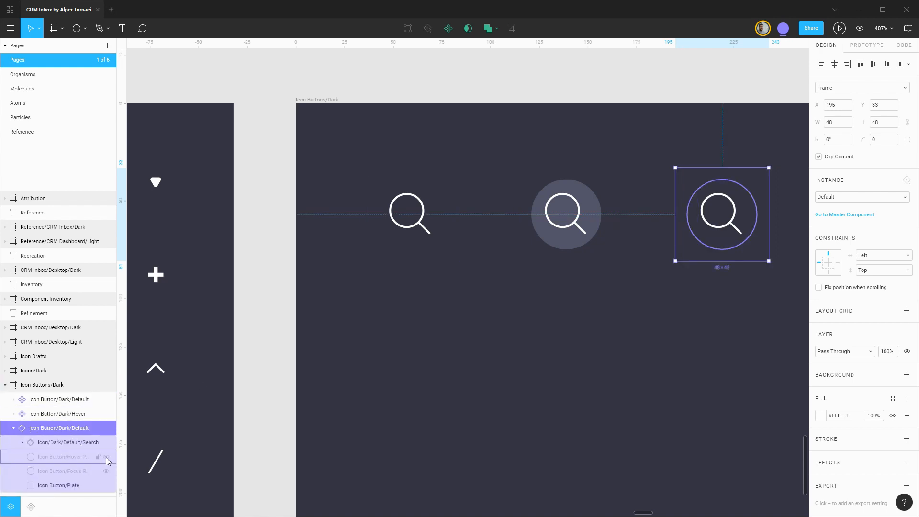
click(106, 456)
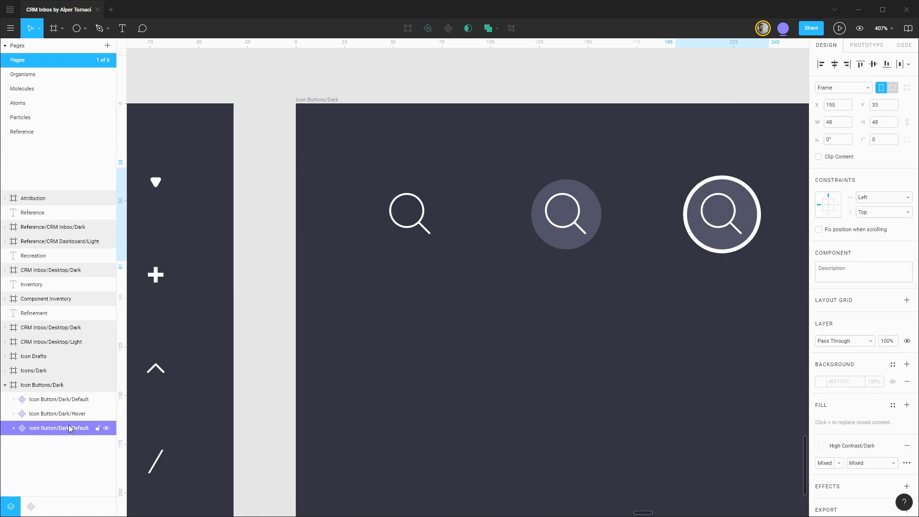
double_click(58, 428)
text(Focus)
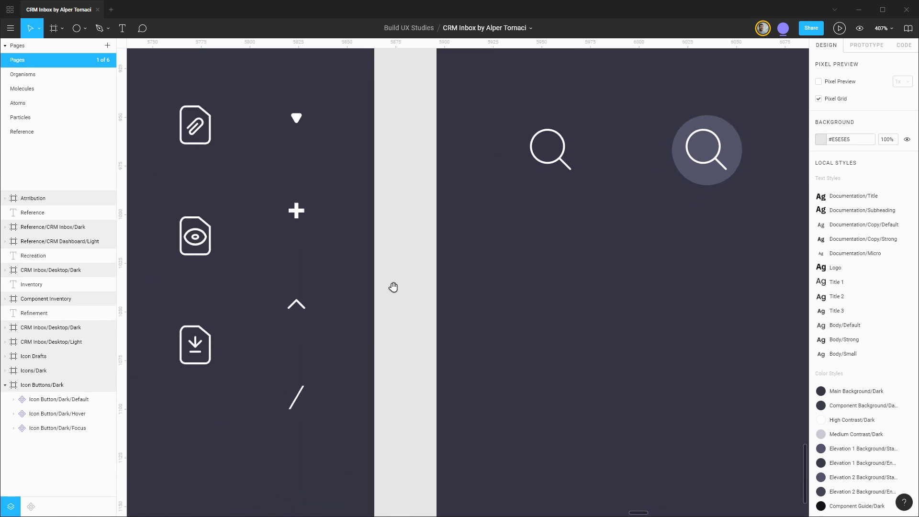
click(296, 303)
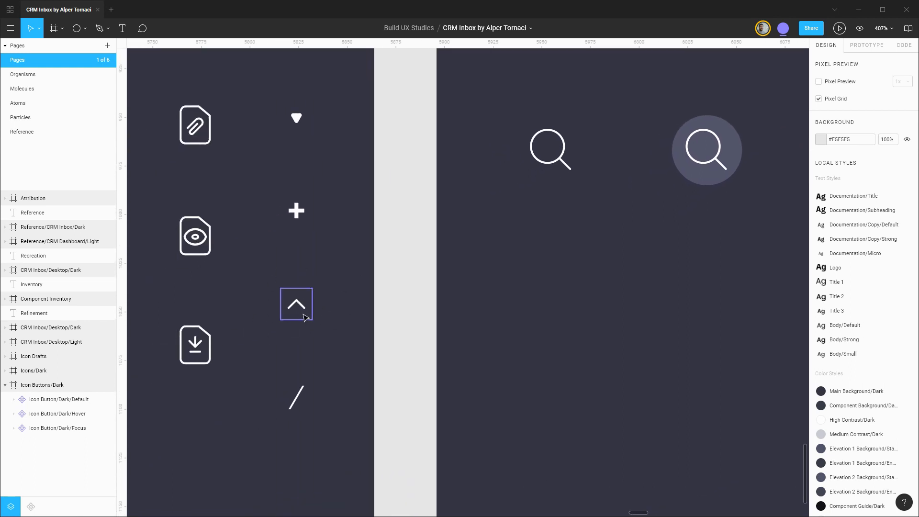
- Place the small chevron icon below the search buttons and frame it at 32×32
click(434, 313)
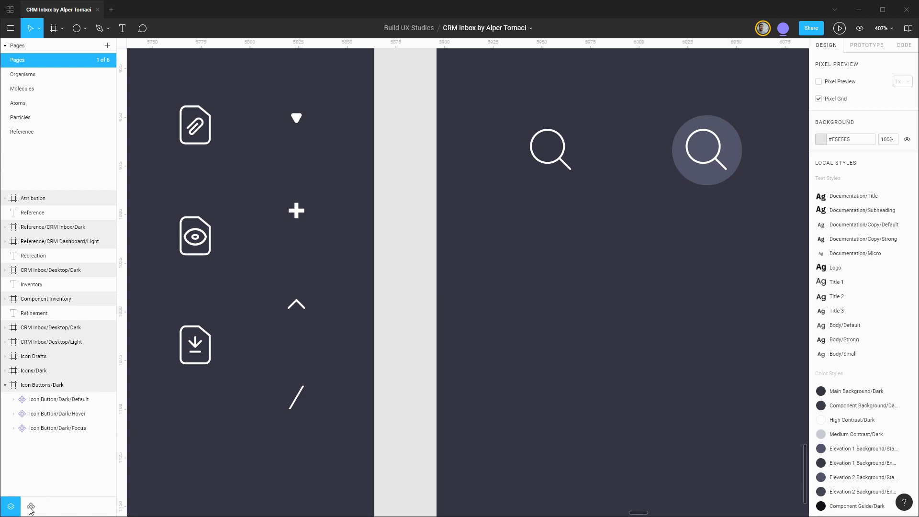
click(31, 507)
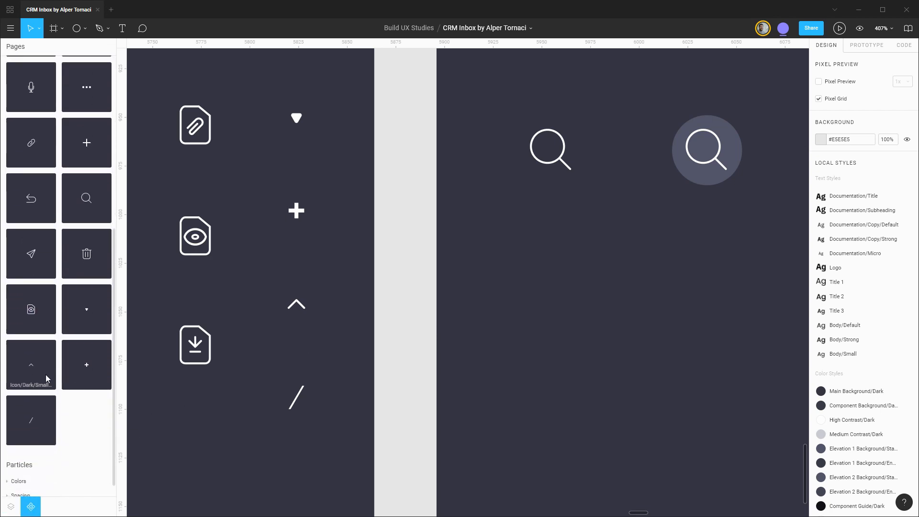
click(553, 305)
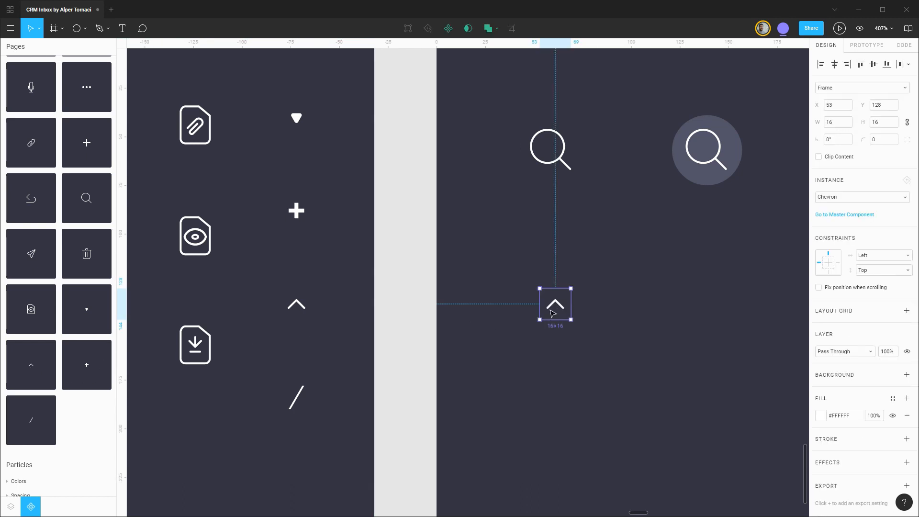
click(11, 506)
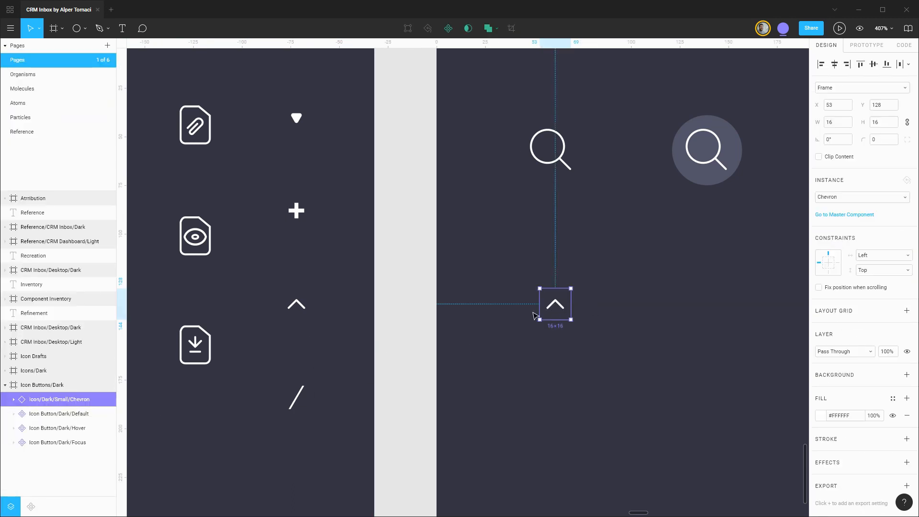
mouse_move(527, 308)
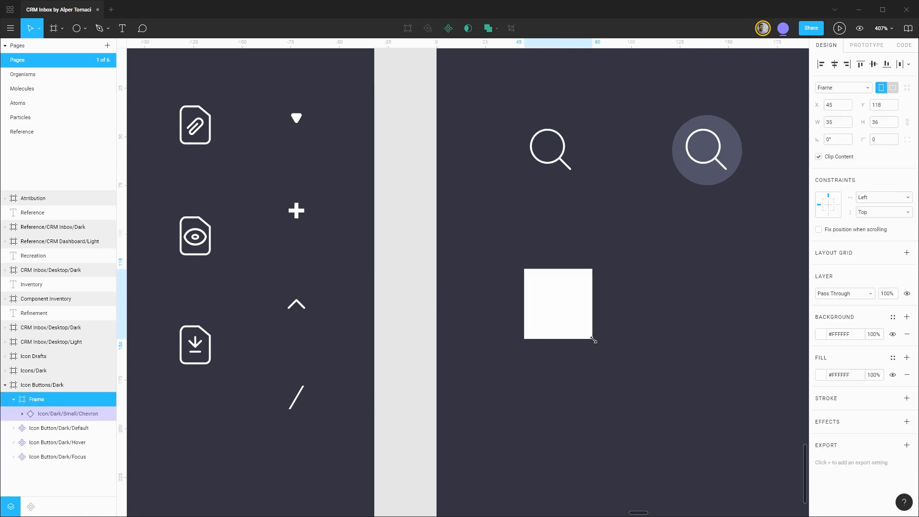
text(32)
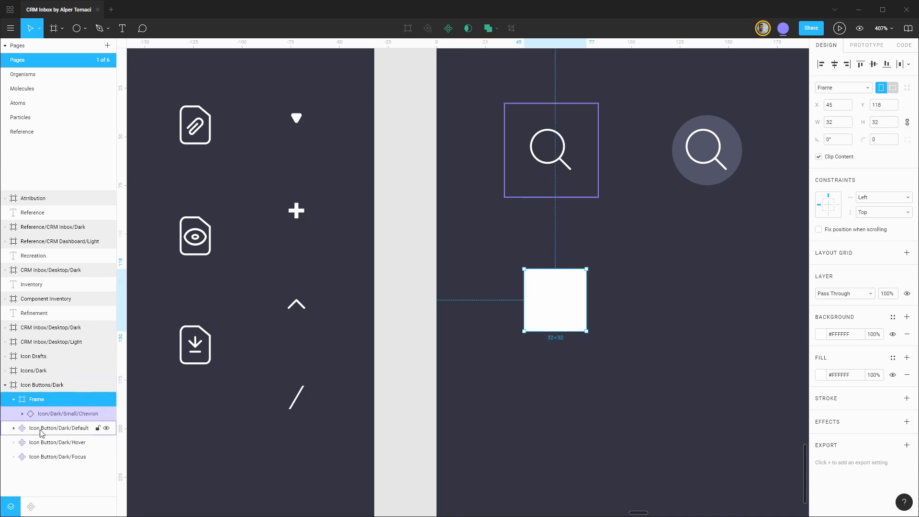
click(58, 428)
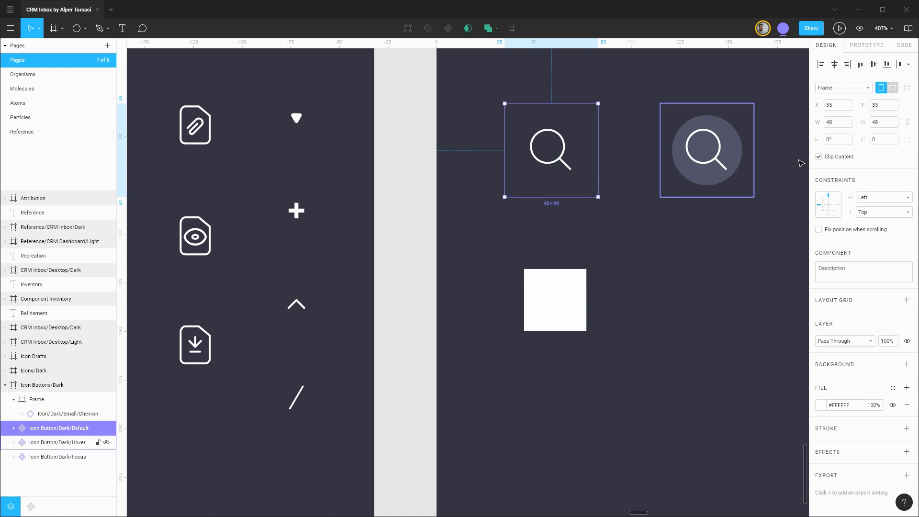
click(13, 428)
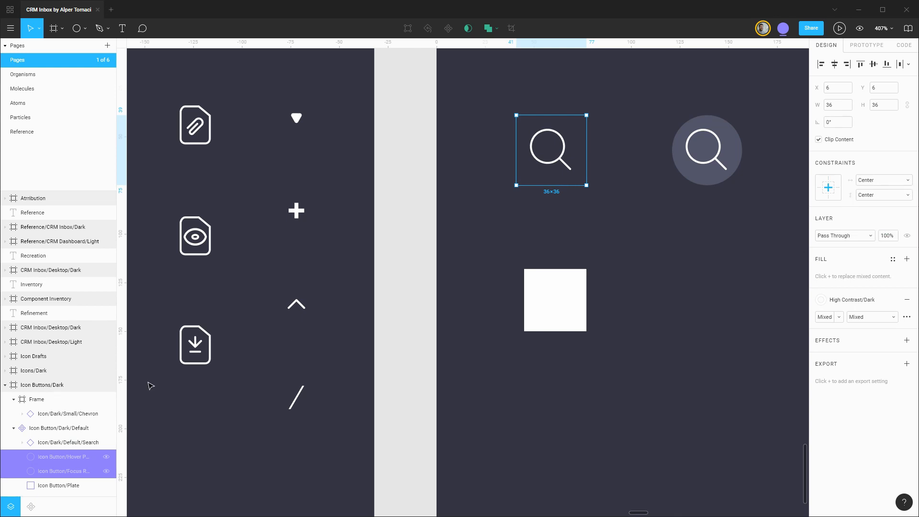
click(37, 400)
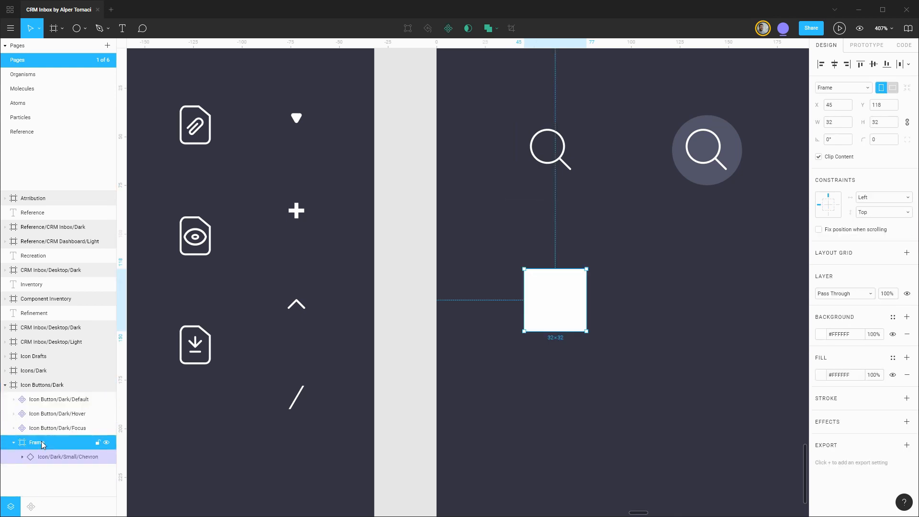
- Set the chevron plate rectangle's constraints to Scale and begin naming it Icon Button
click(68, 456)
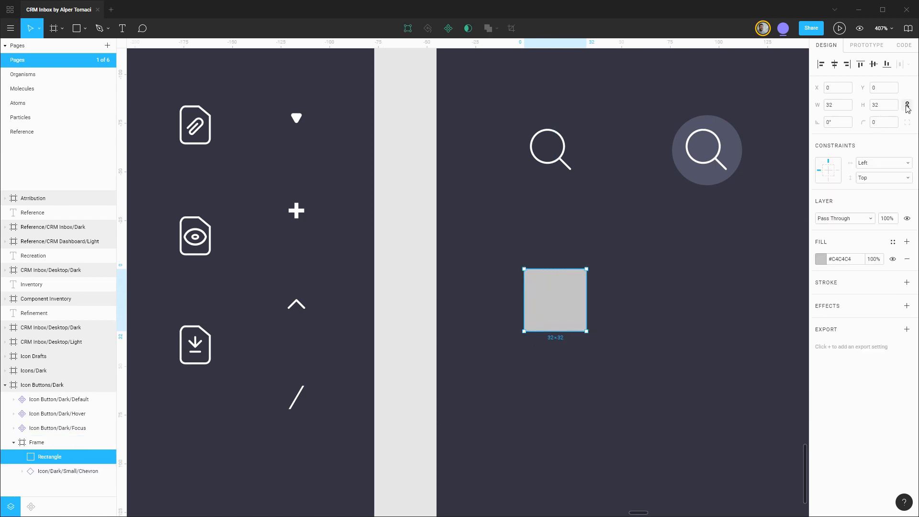
click(882, 162)
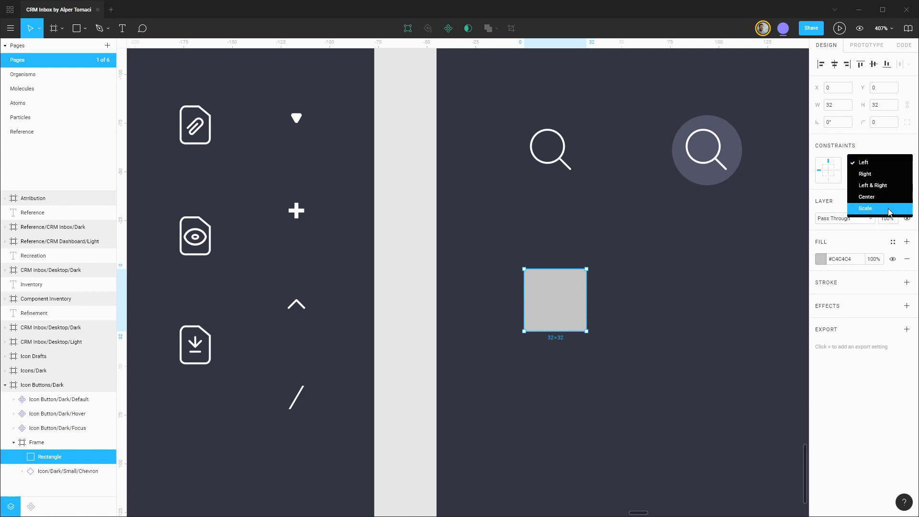
click(865, 208)
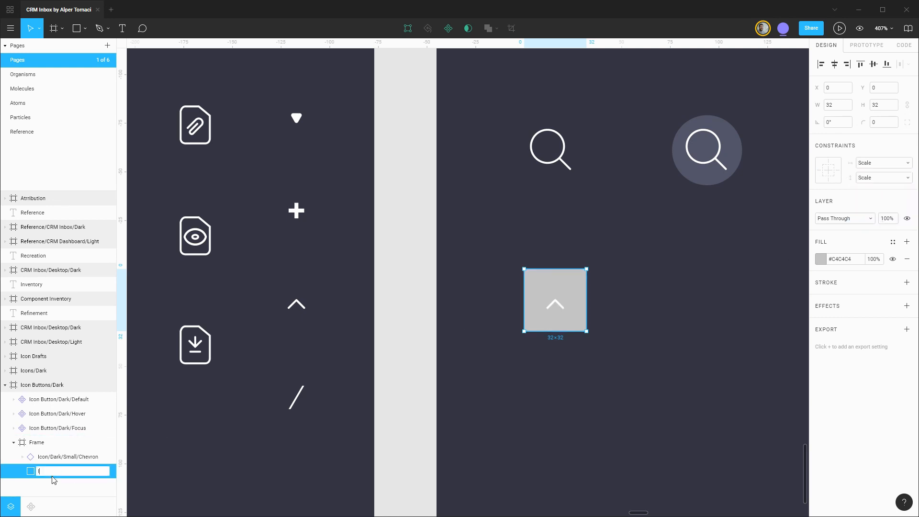
text(Icon Button/Small/Plate)
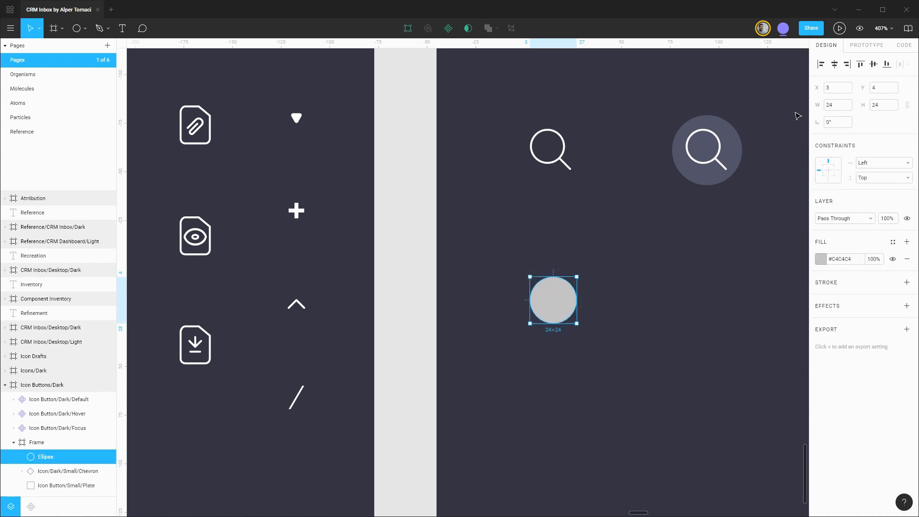
mouse_move(908, 104)
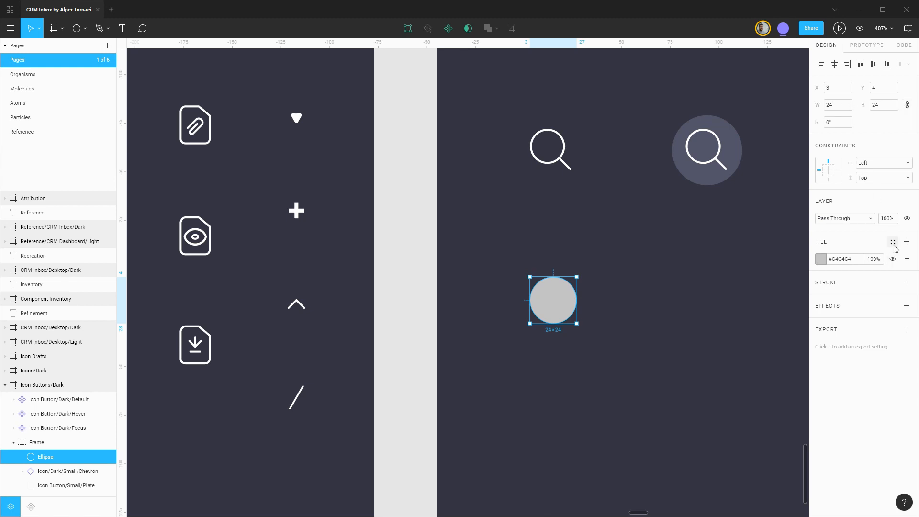
- Make the circle an Elevation 1 hover plate and its unfilled copy a High Contrast/Dark focus ring
click(893, 242)
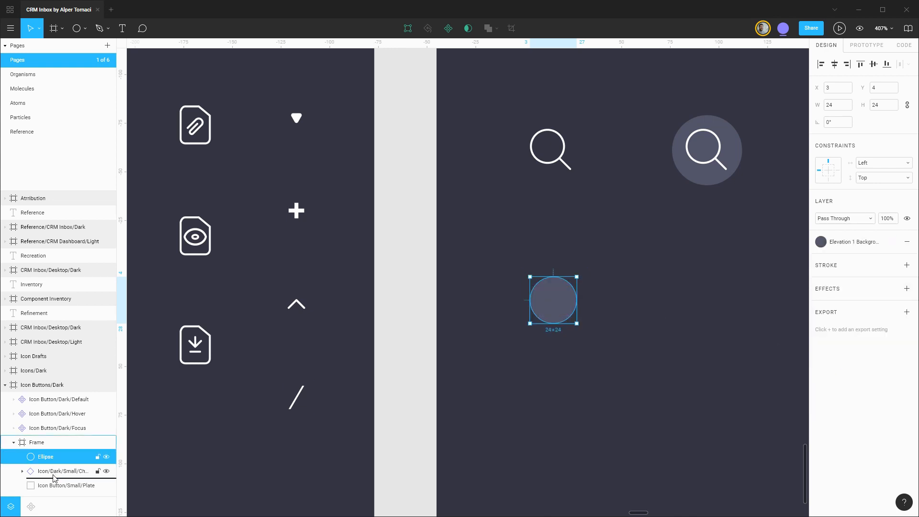
double_click(44, 457)
text(Icon Button/Small/Hover Plate)
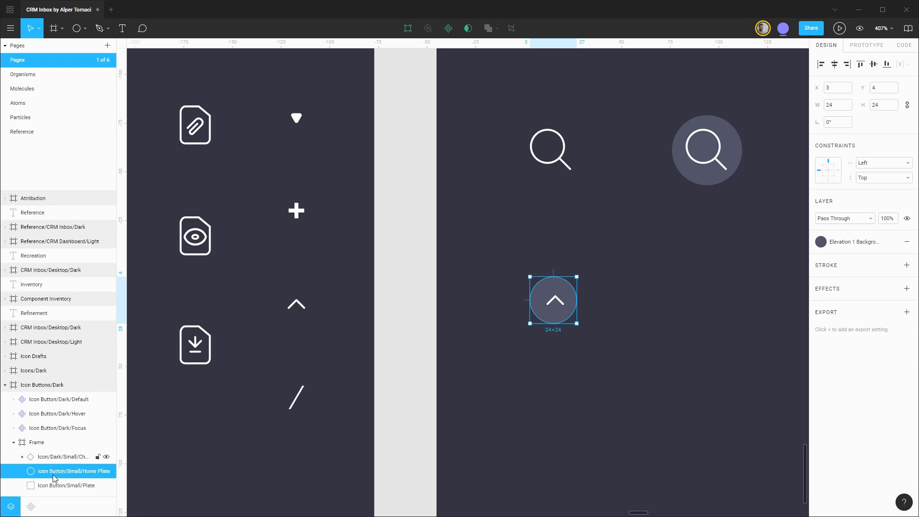
key(ctrl+d)
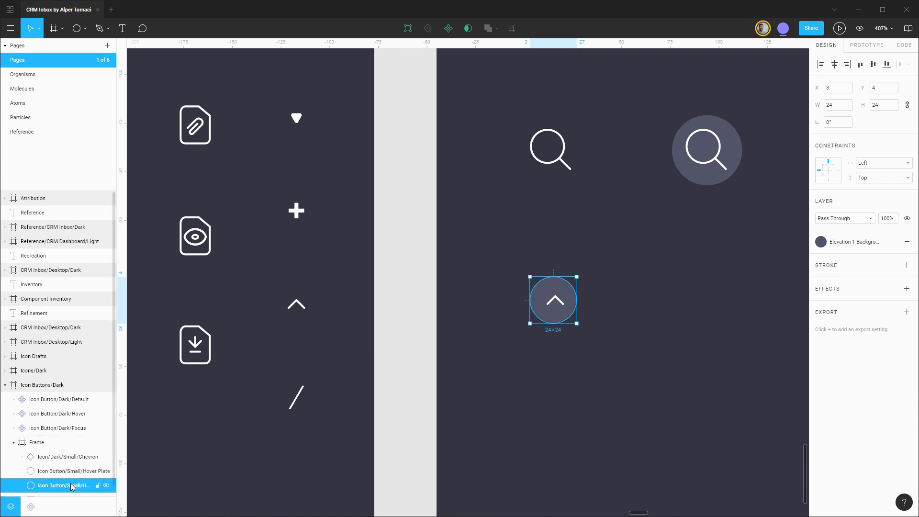
double_click(58, 485)
text(Focus Ring)
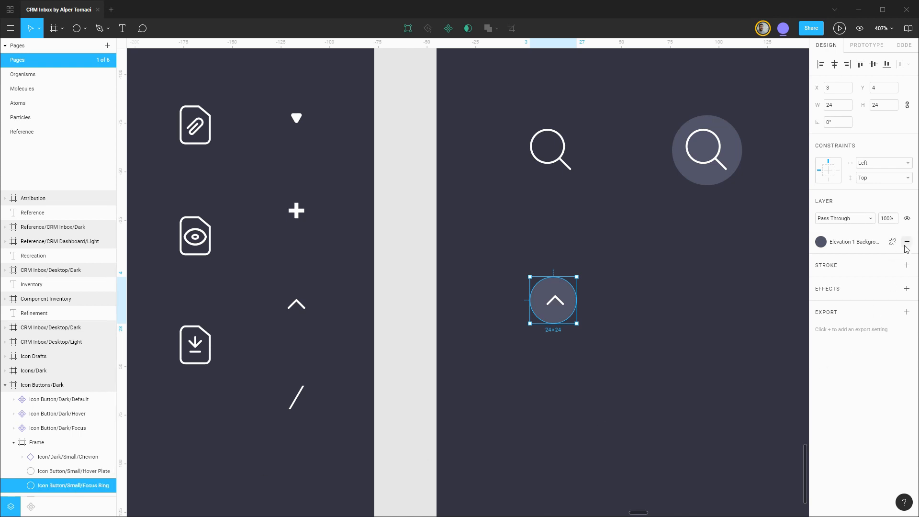
click(907, 241)
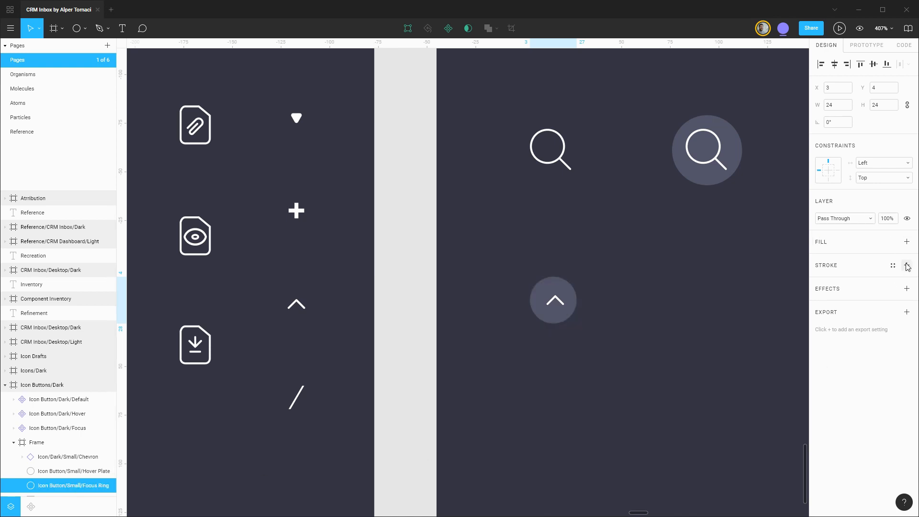
click(906, 265)
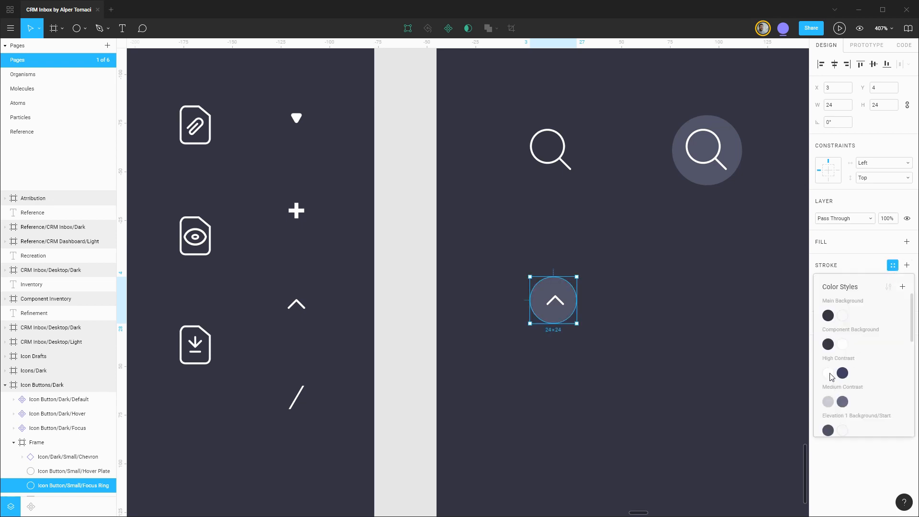
click(843, 373)
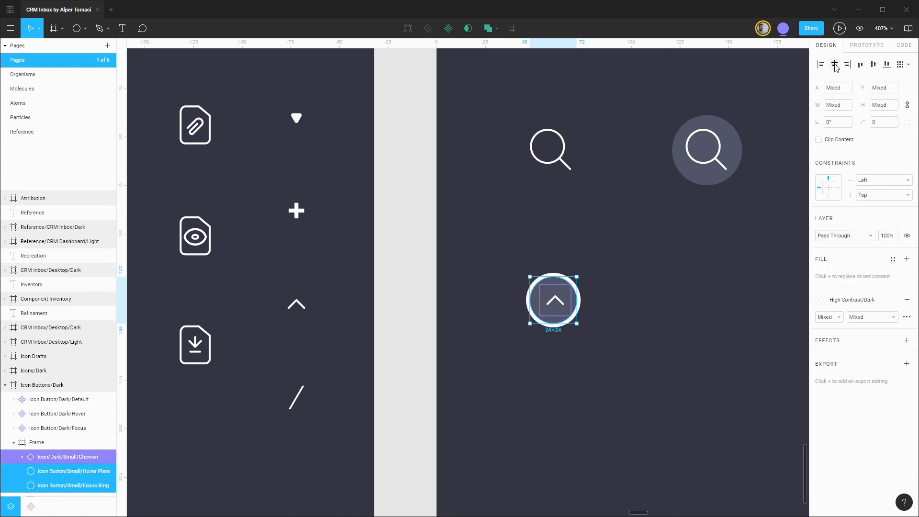
mouse_move(598, 301)
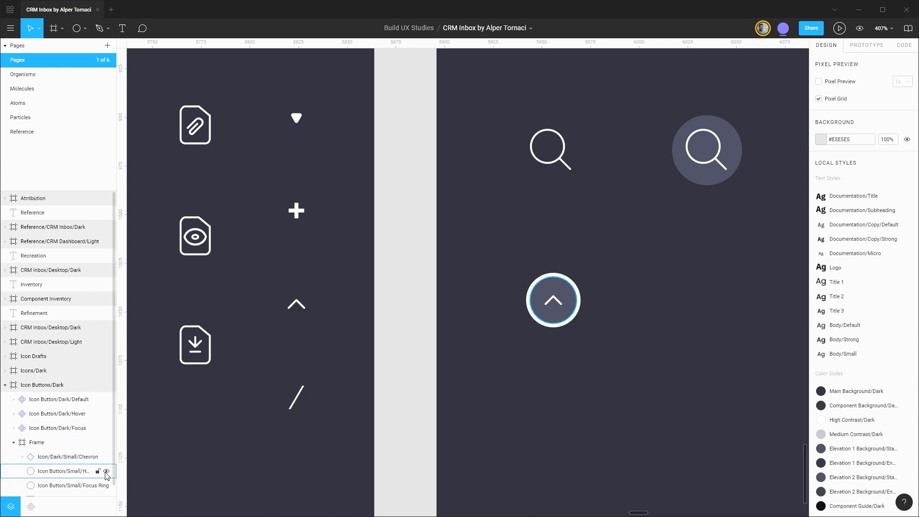
- Rename the chevron's Frame layer to Icon Button/Dark/Small
click(37, 442)
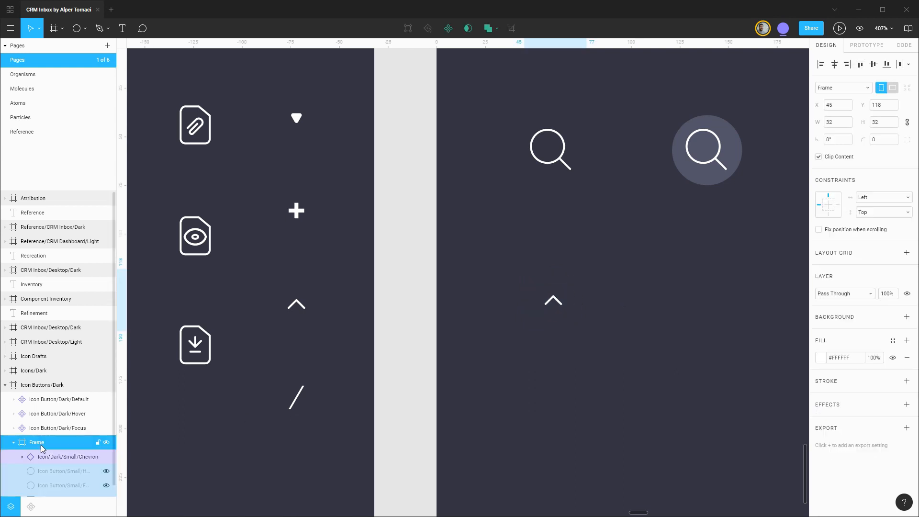
double_click(36, 442)
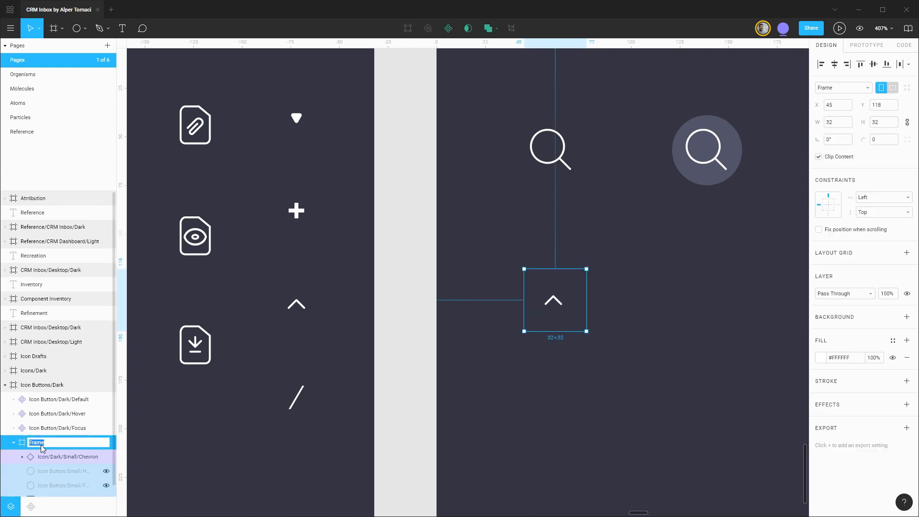
text(Icon Button/S)
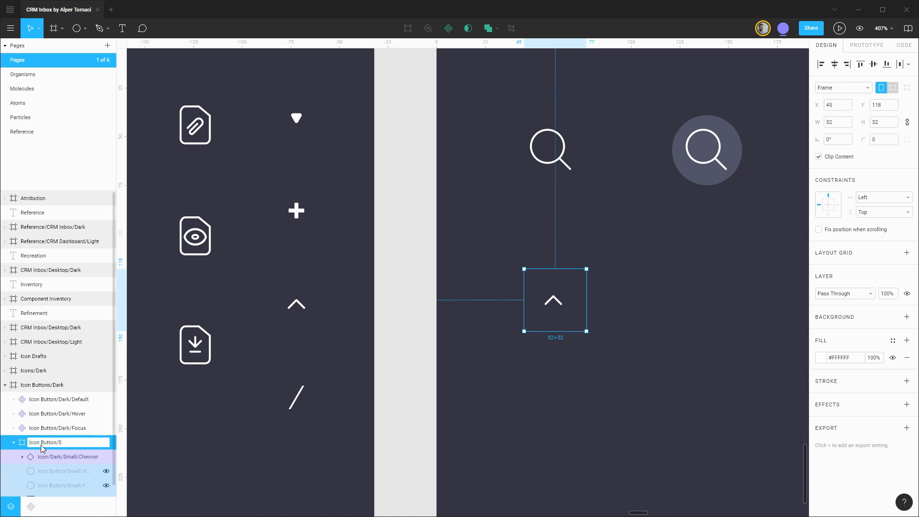
text(mall)
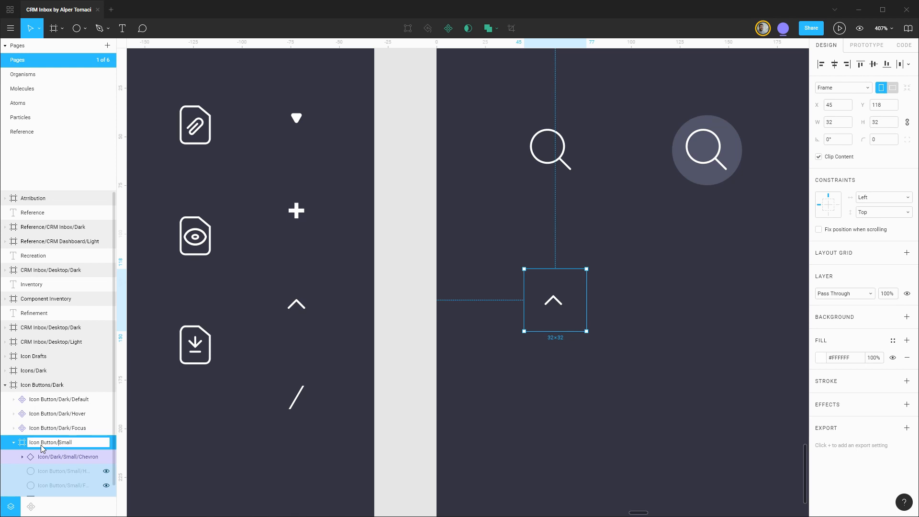
text(Icon Button/Dark/Small)
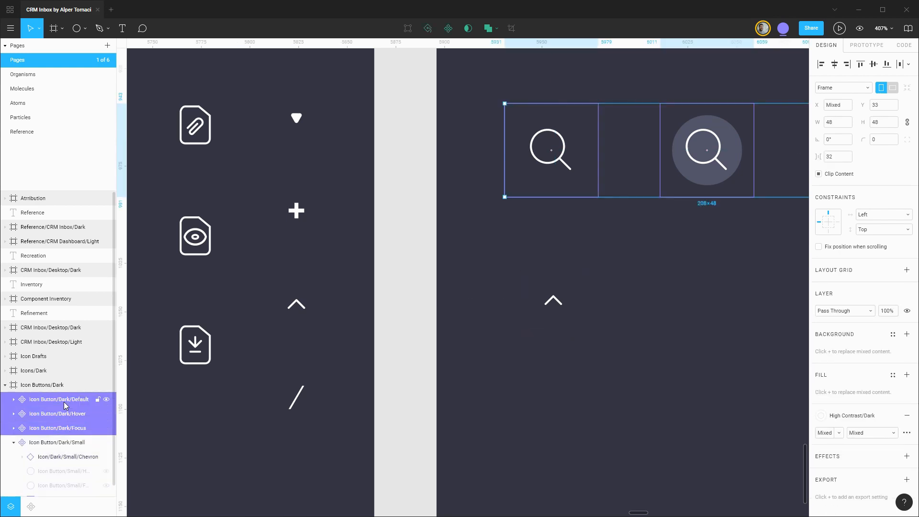
- Batch-rename the three search button components, replacing 'Dark/' with 'Dark/Large/'
key(cmd+r)
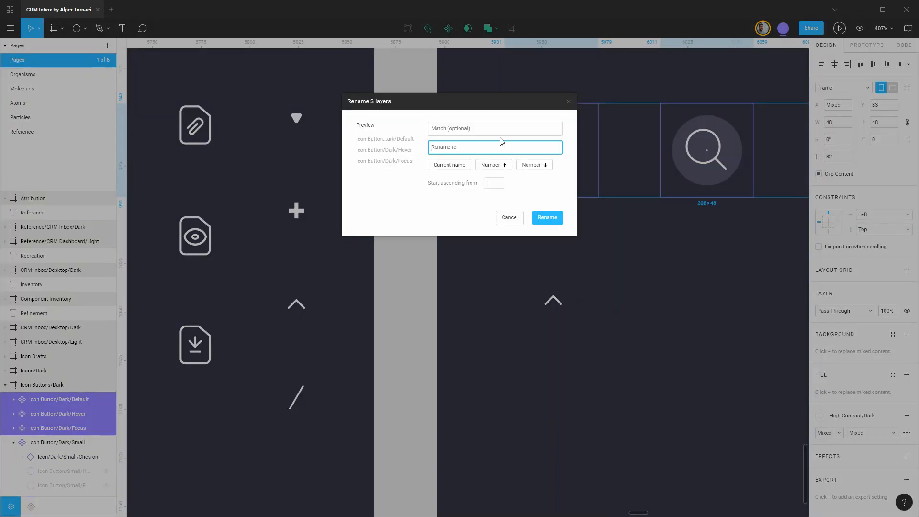
text(Dark/)
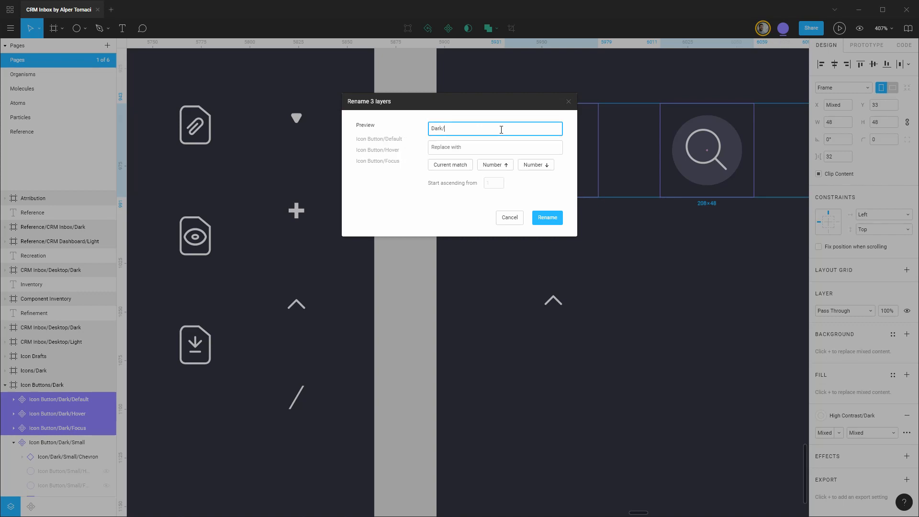
text(Dark/)
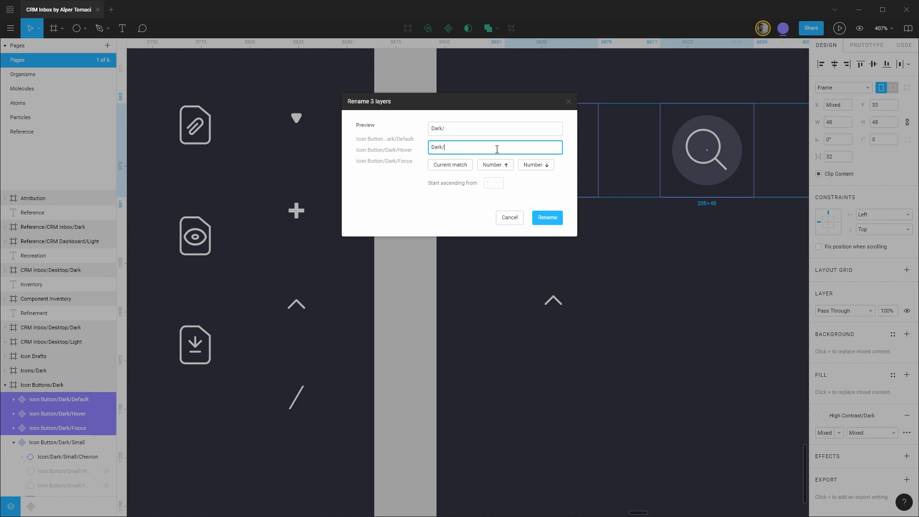
text(Large/)
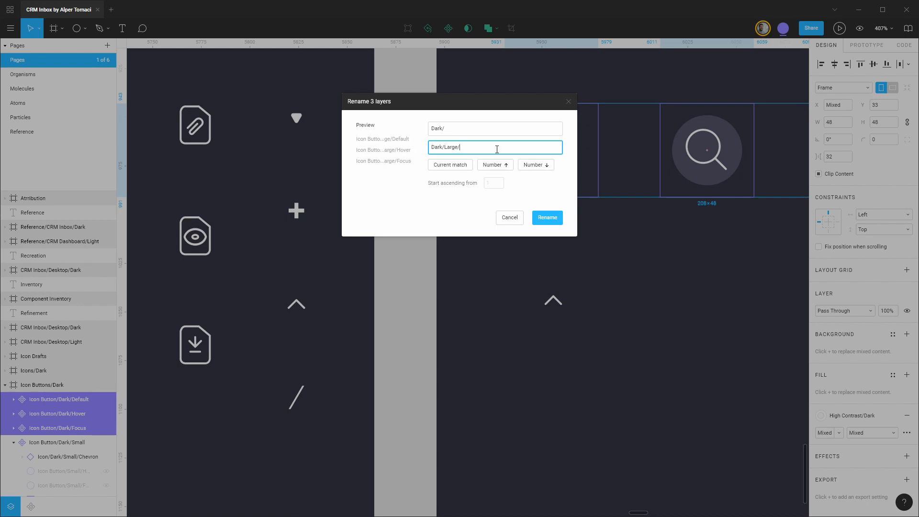
click(545, 218)
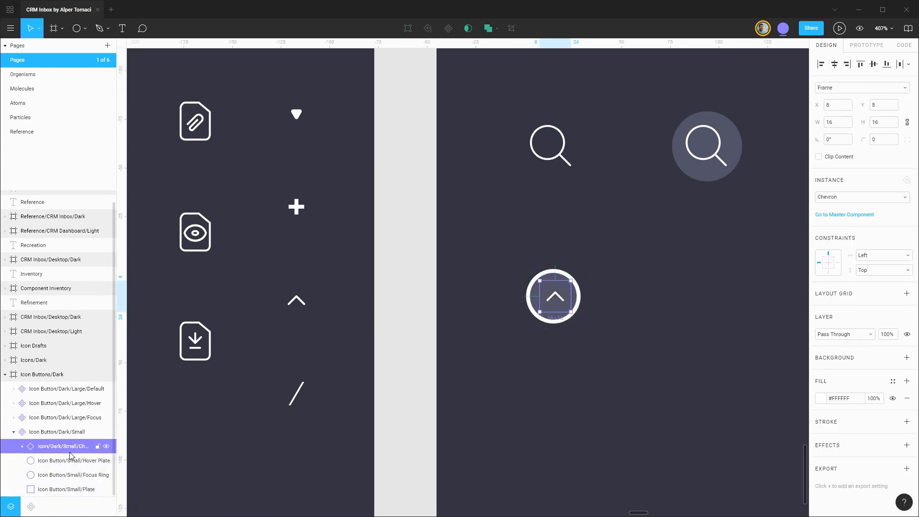
- Set the Hover Plate and Focus Ring layer constraints to Center
click(882, 180)
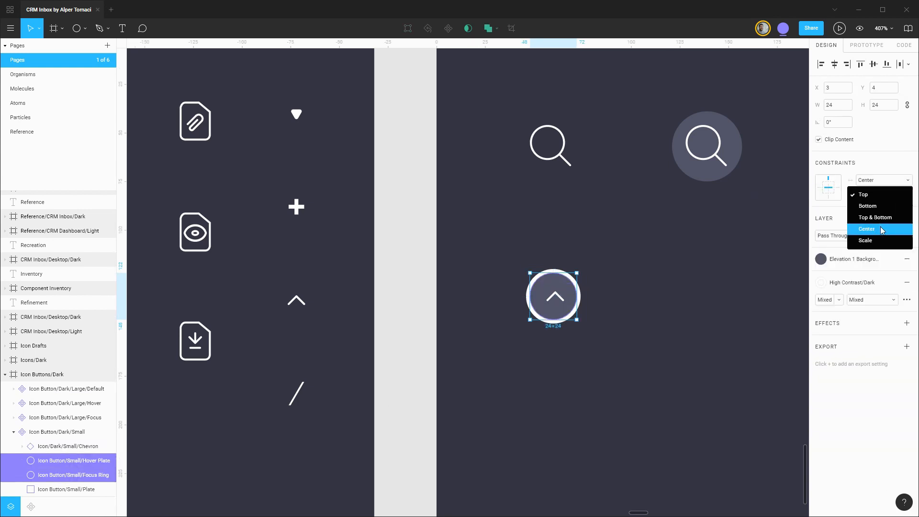
click(867, 229)
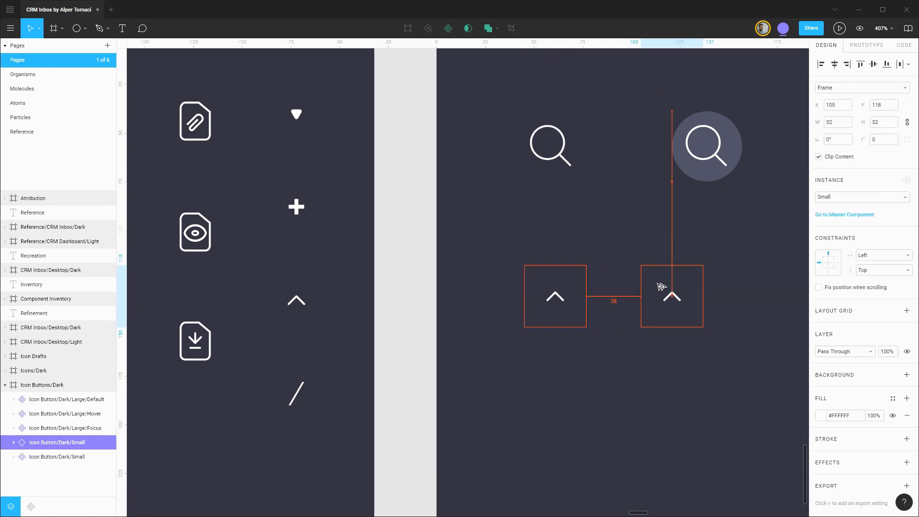
- Place two copies of the small chevron button in a row to its right
drag(671, 295, 680, 295)
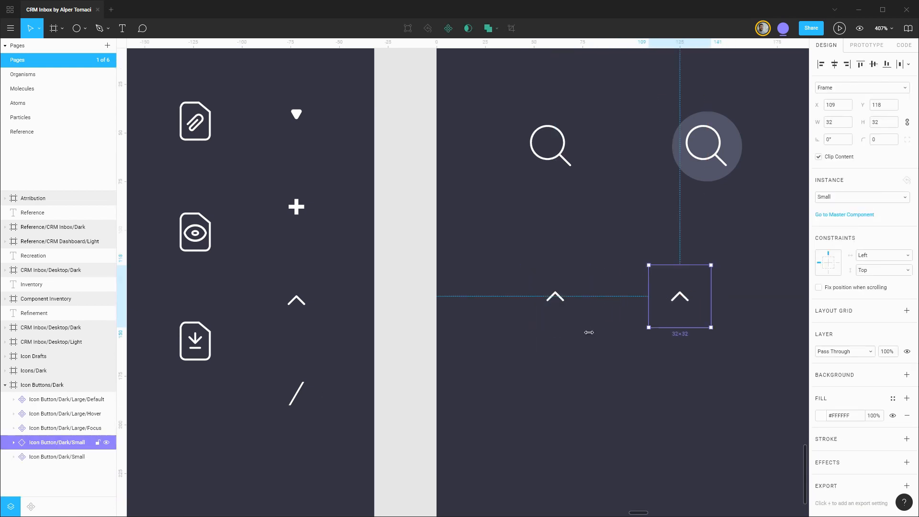
click(5, 442)
text(/Default)
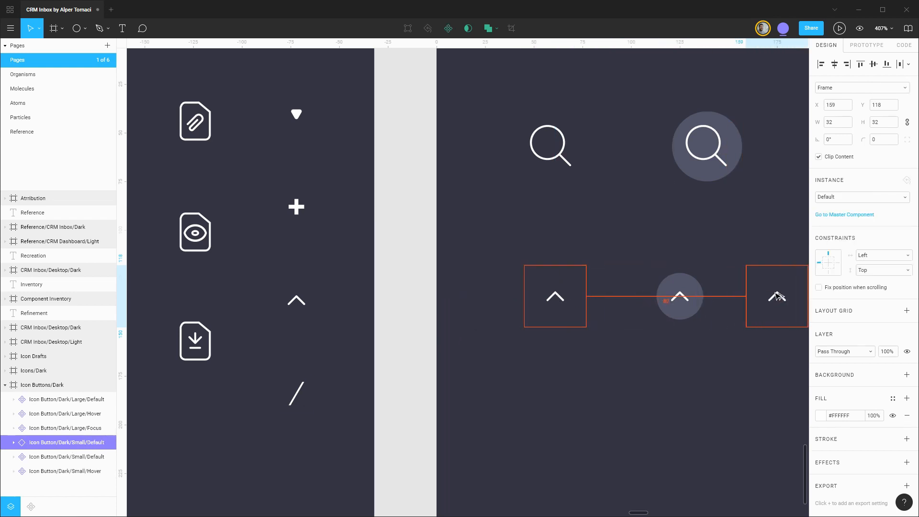
drag(776, 296, 797, 293)
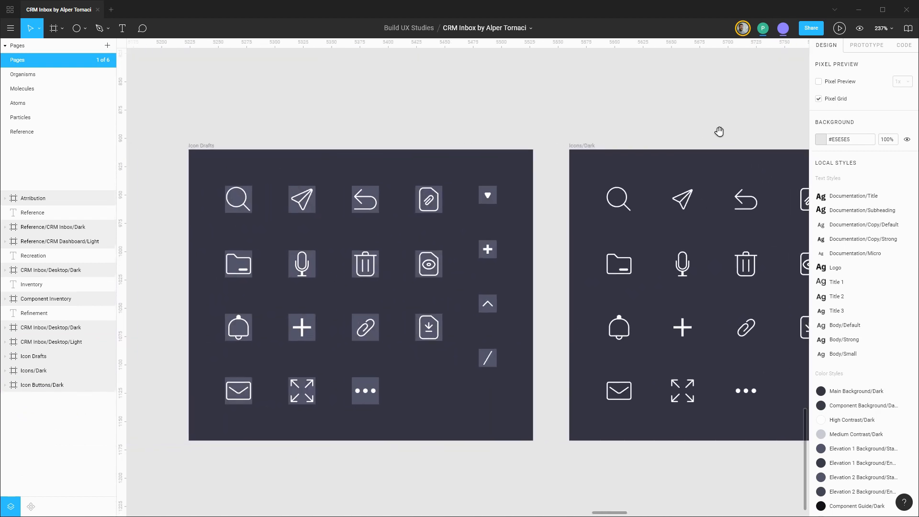
- Move the Icon Drafts and Icons/Dark frames to the Atoms page
click(33, 356)
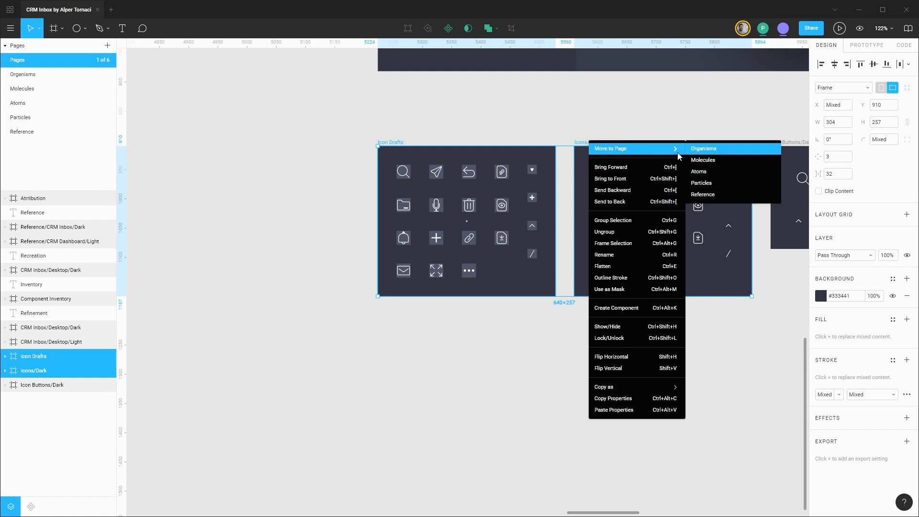
click(699, 170)
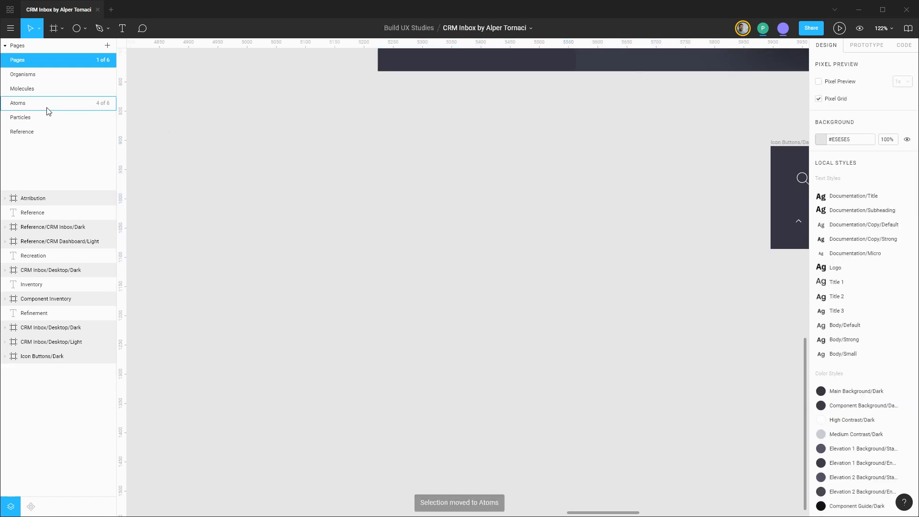
click(18, 104)
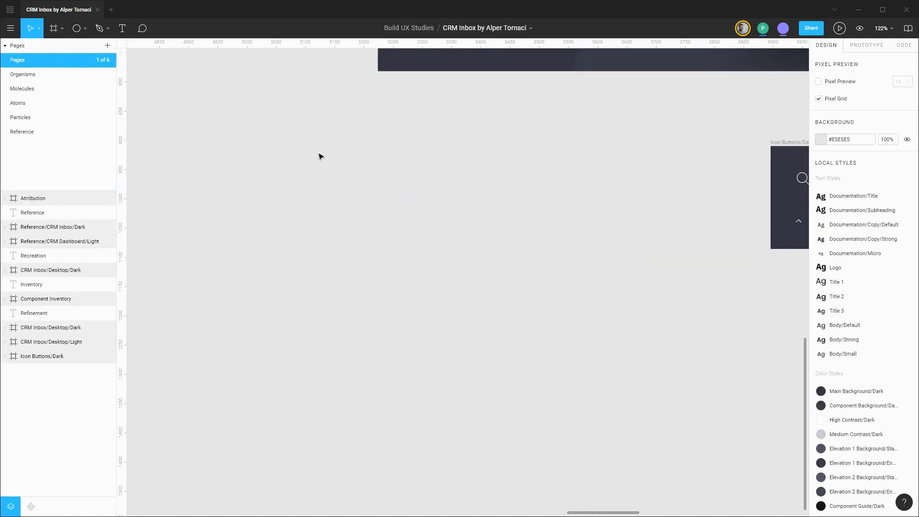
- Move Icon Buttons/Dark to the Molecules page and view it there
click(41, 356)
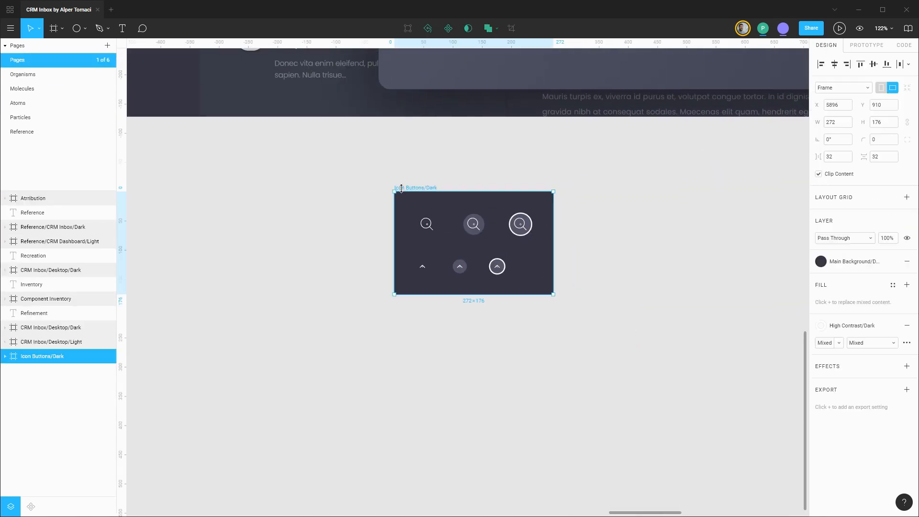
right_click(473, 224)
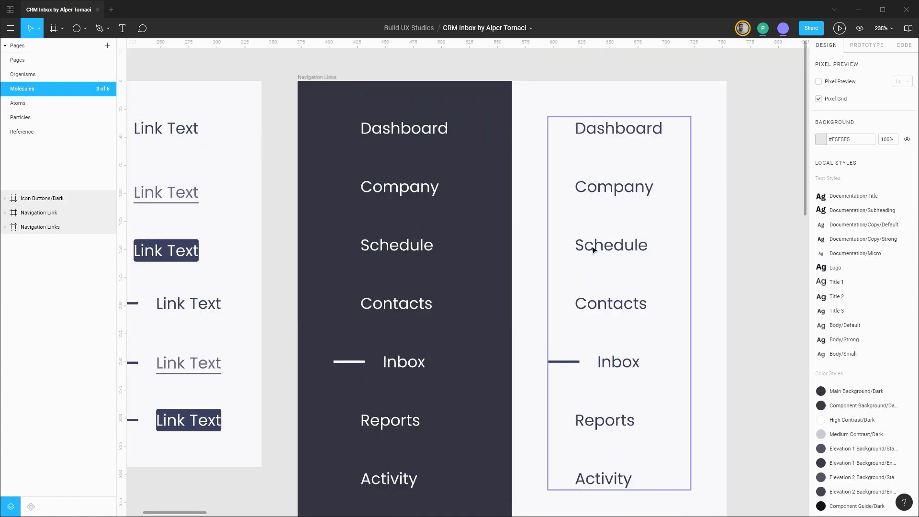
click(42, 198)
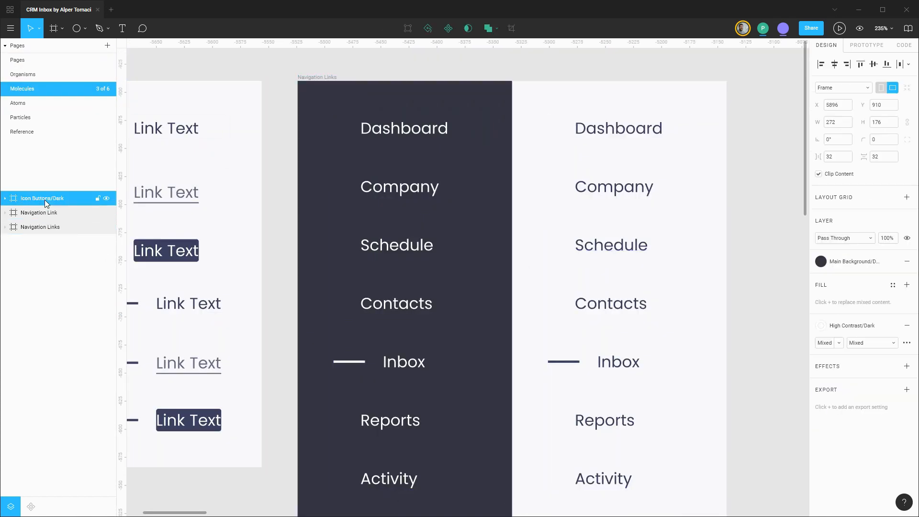
click(837, 105)
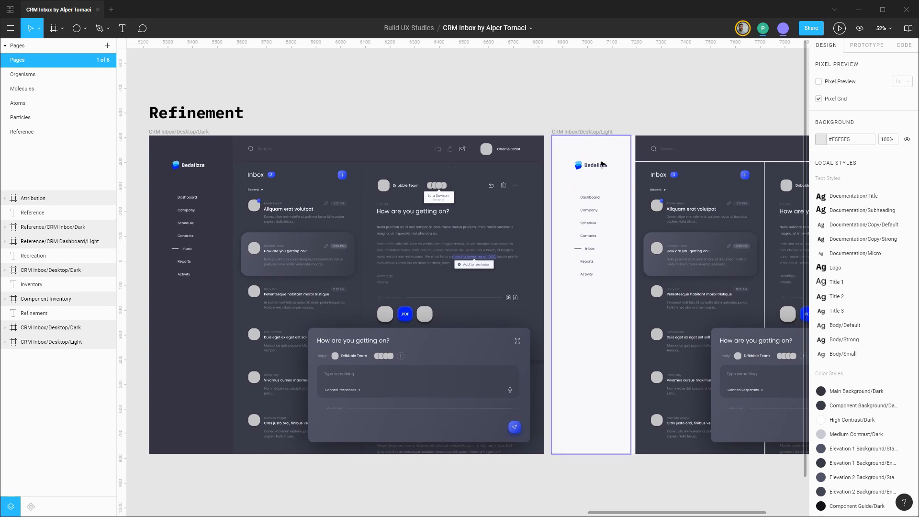
- Return to the Pages page to view the Refinement inbox designs
click(548, 89)
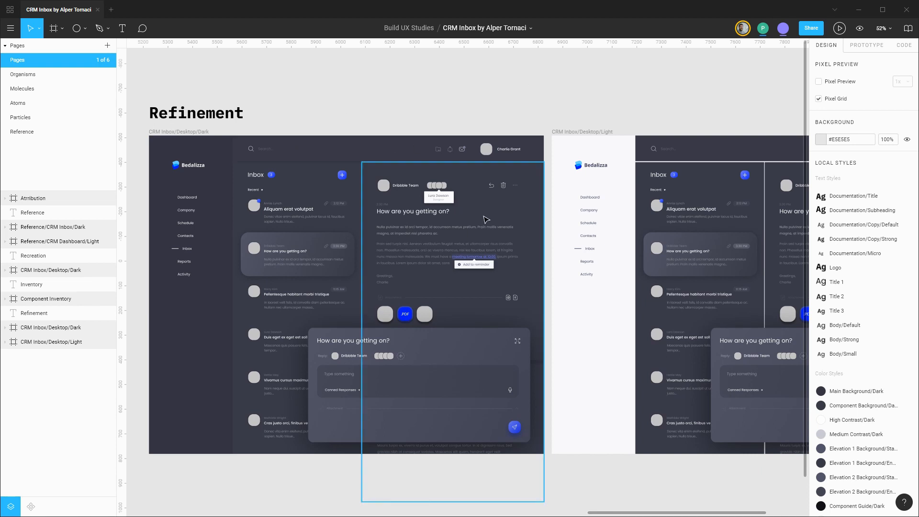
mouse_move(518, 214)
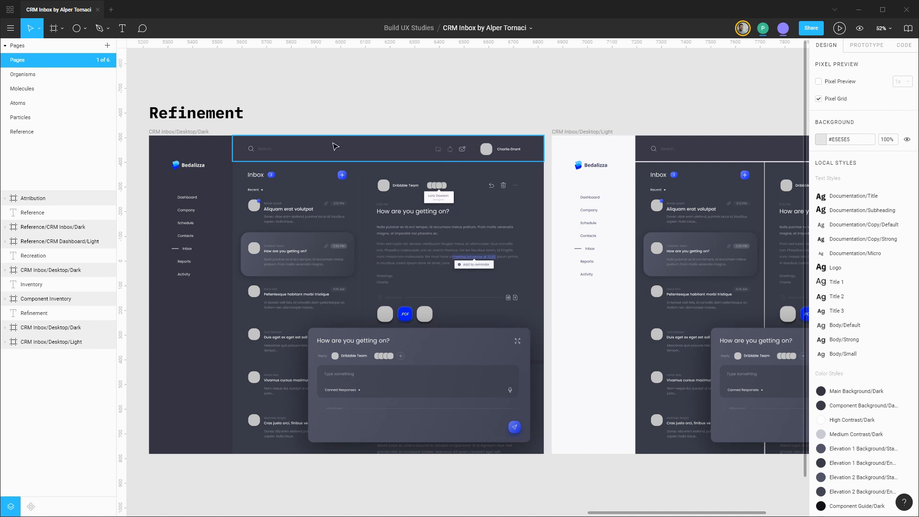
mouse_move(304, 158)
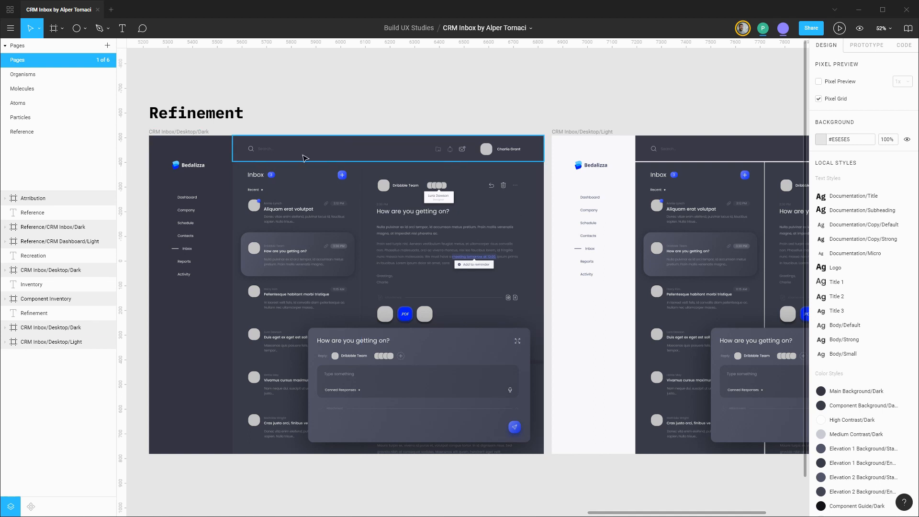